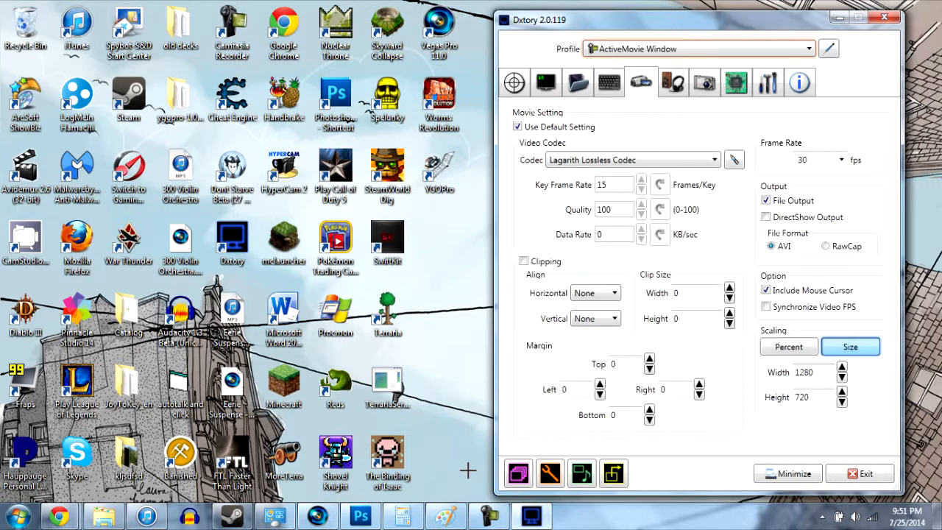
mouse_move(482, 340)
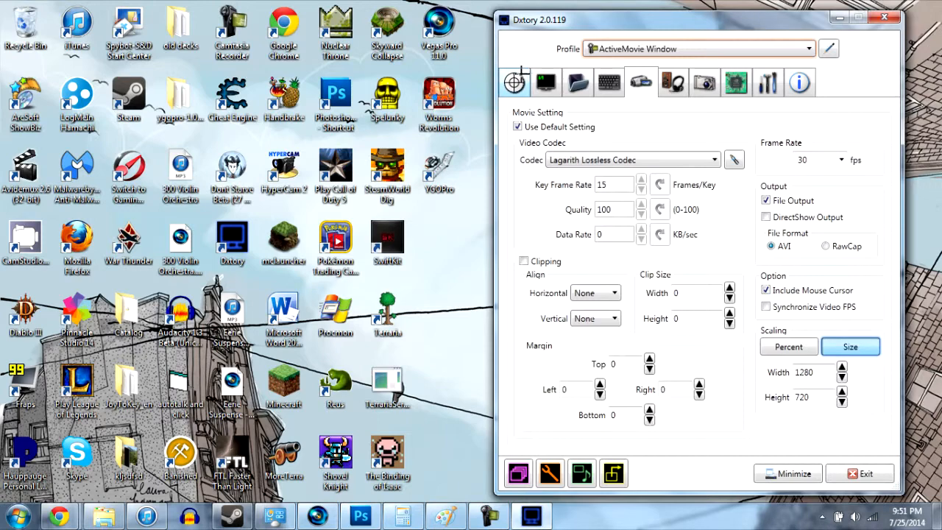
Show Dxtory's overlay settings, then the movie and screenshot save folders
click(546, 81)
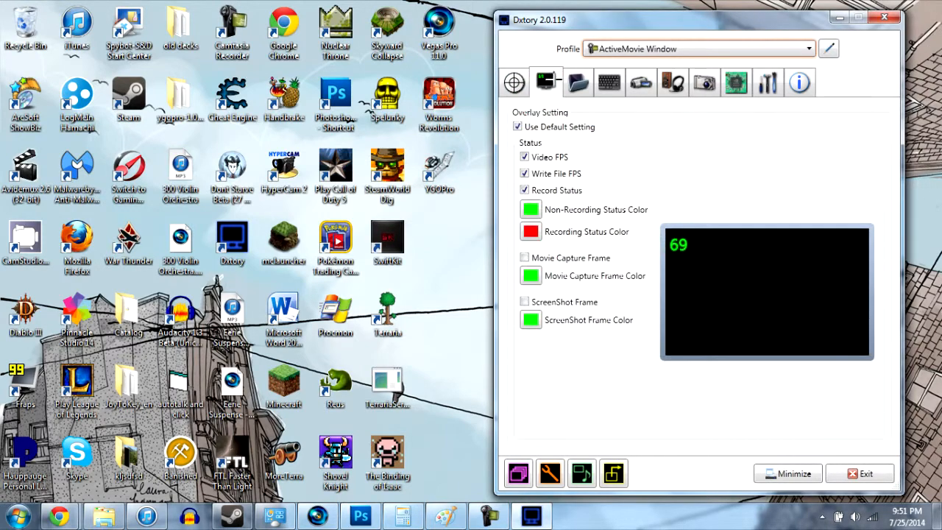
mouse_move(578, 83)
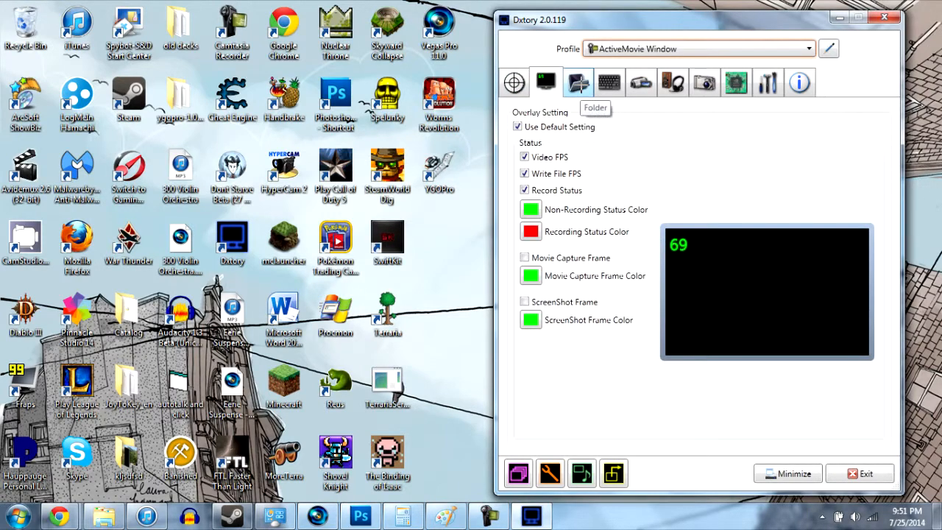
click(577, 81)
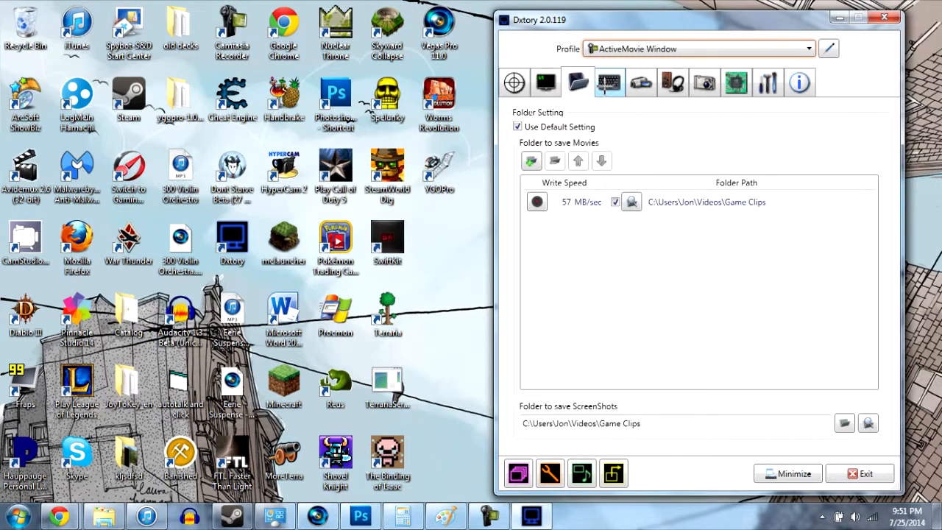
mouse_move(609, 83)
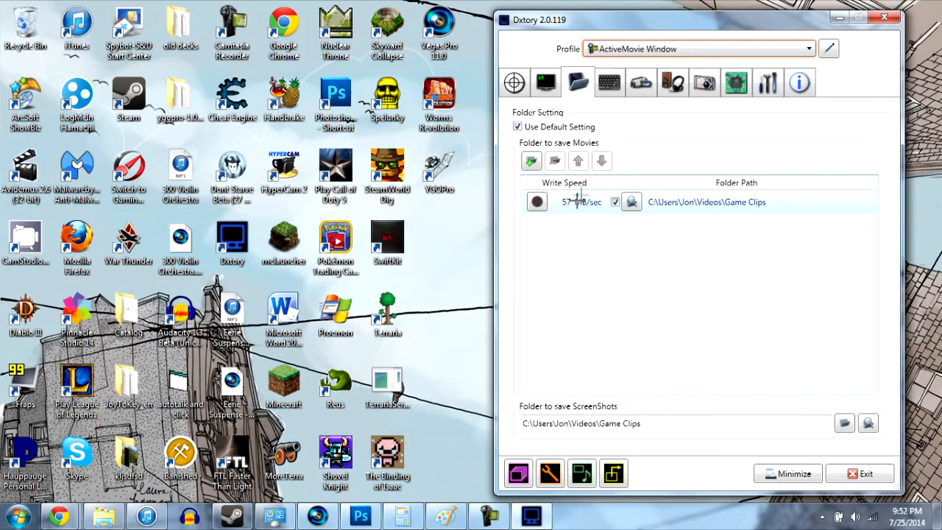
mouse_move(651, 140)
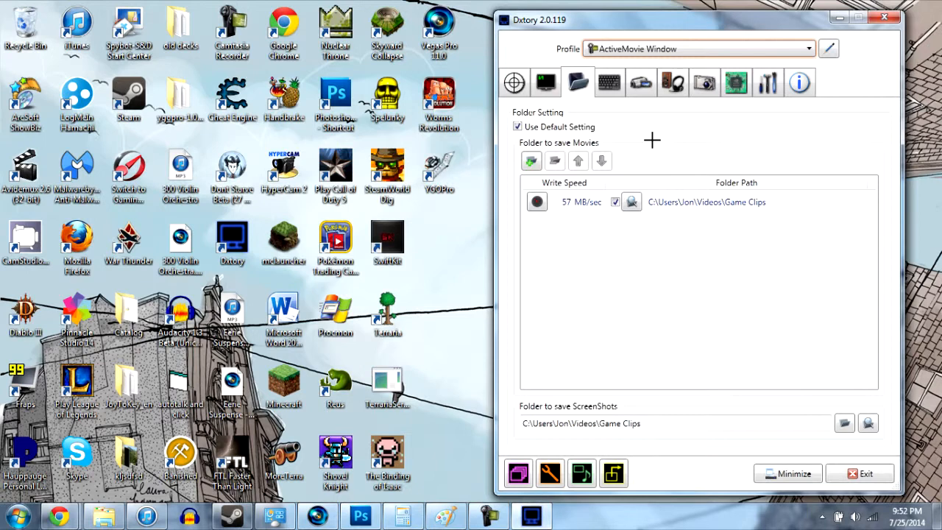
mouse_move(576, 217)
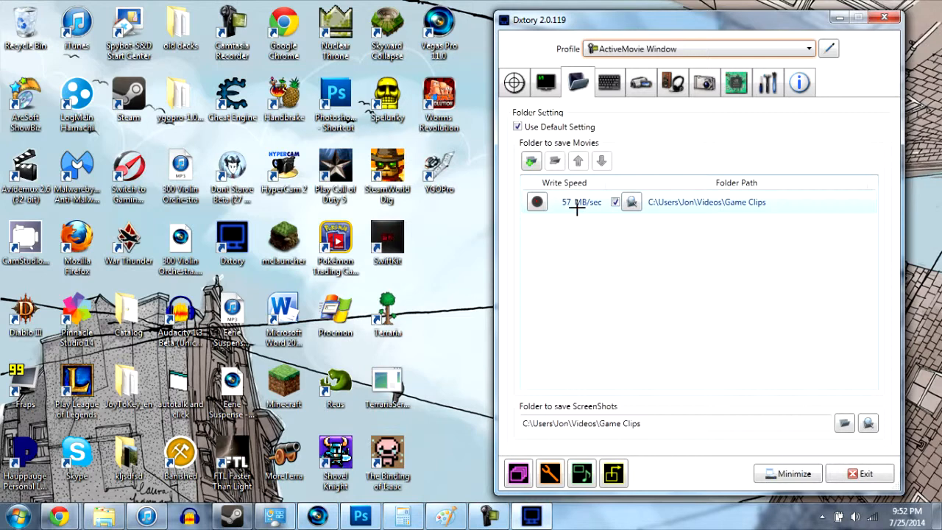
View the capture hotkeys and keep Lagarith Lossless Codec as the movie codec
click(609, 82)
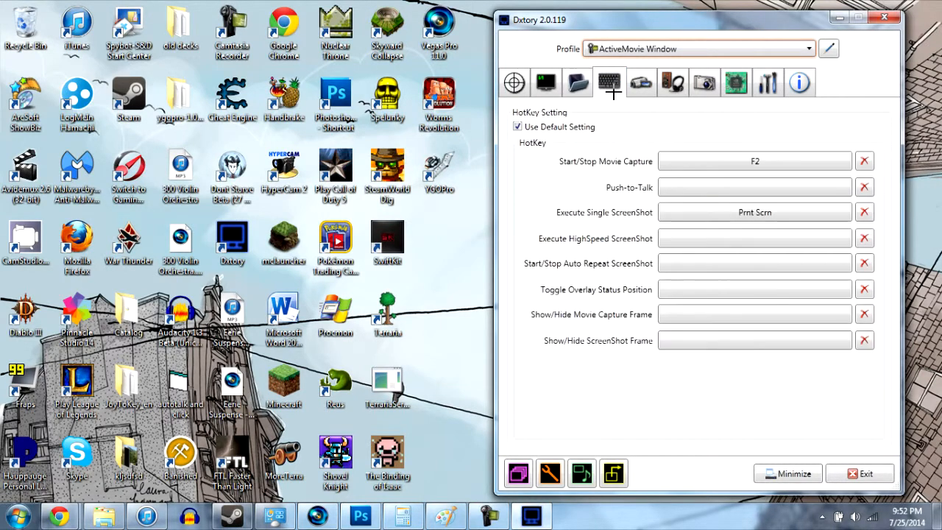
click(640, 81)
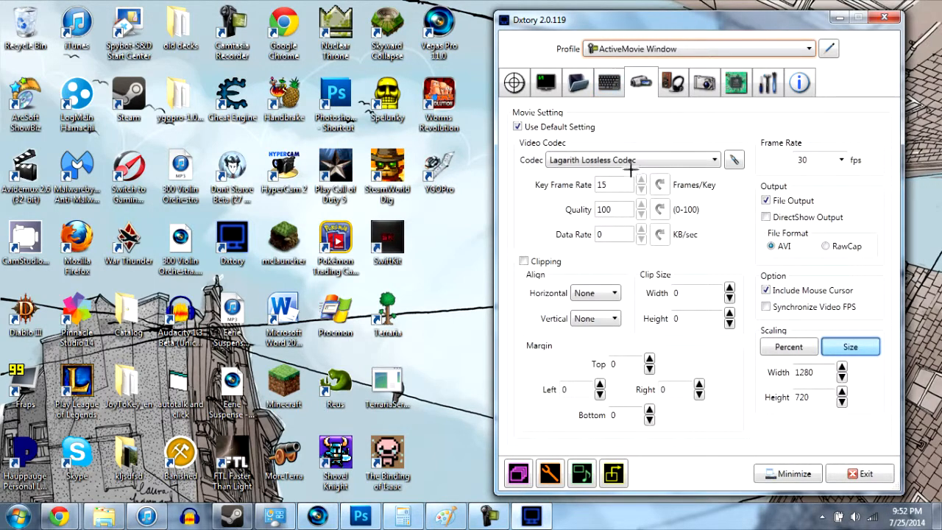
mouse_move(610, 160)
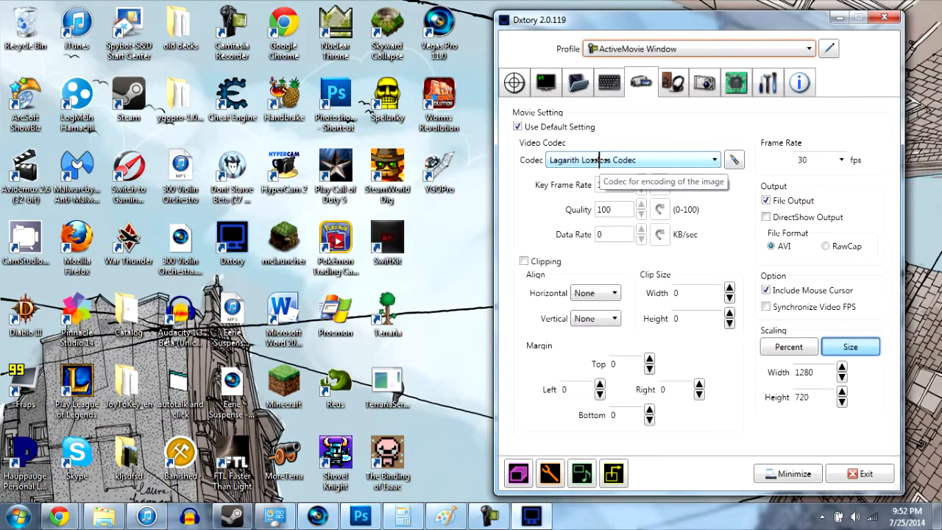
click(711, 159)
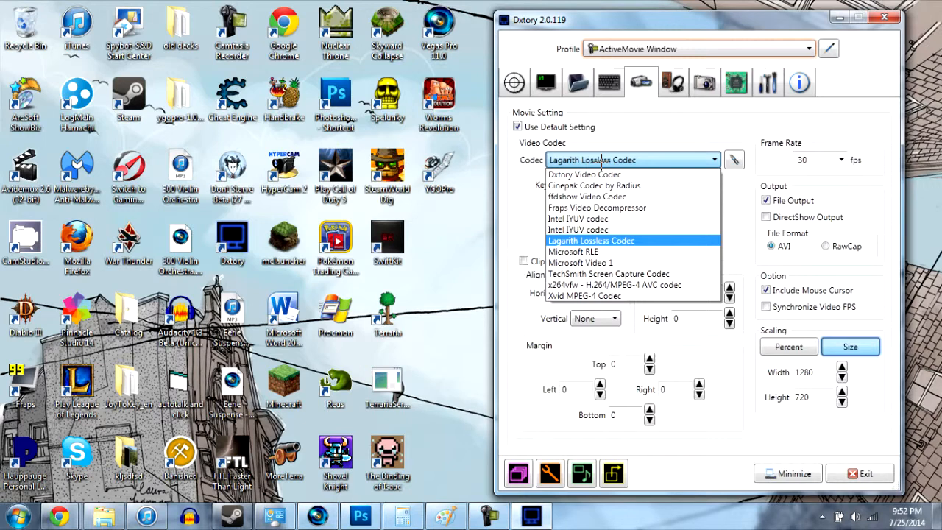
click(591, 241)
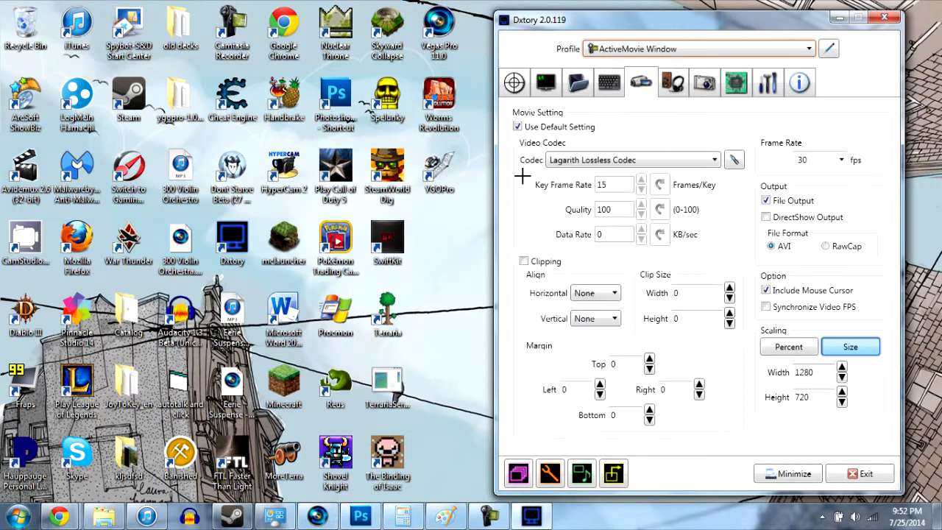
Confirm the Lagarith codec configuration in YV12 mode
click(629, 159)
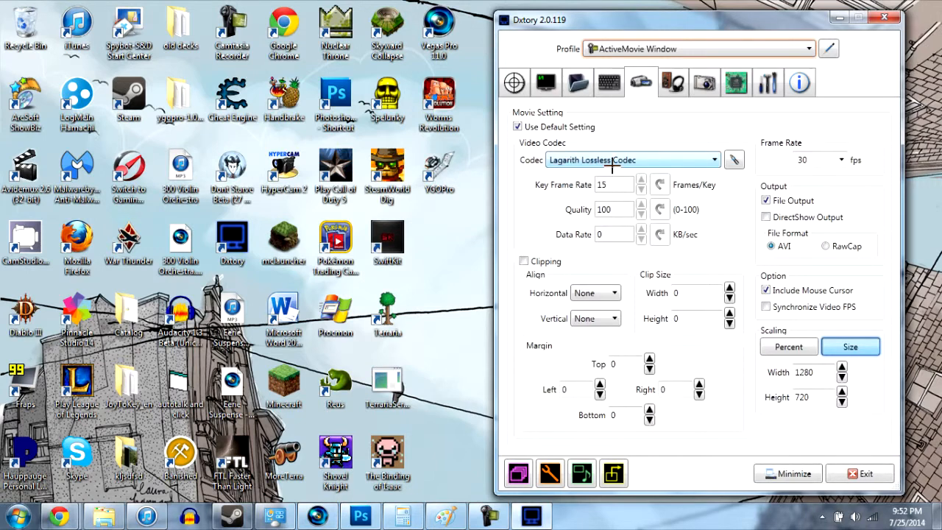
click(710, 159)
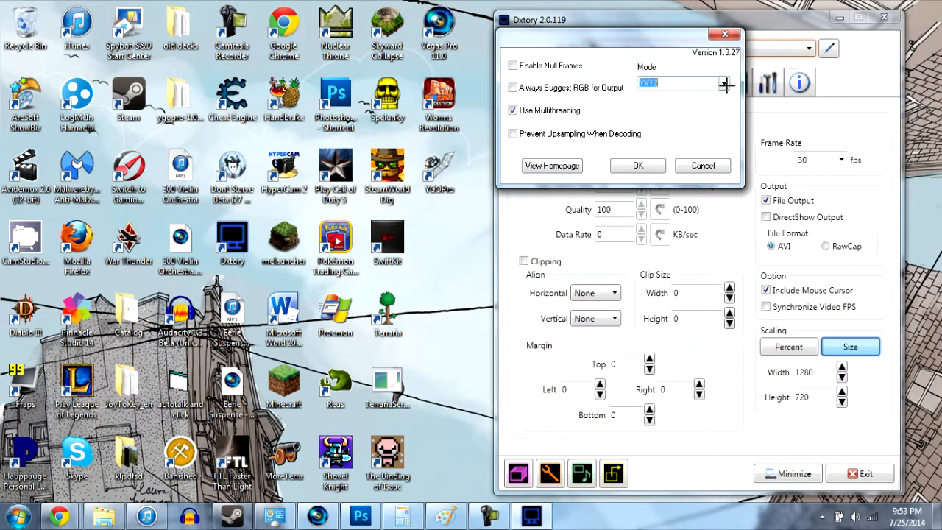
click(723, 83)
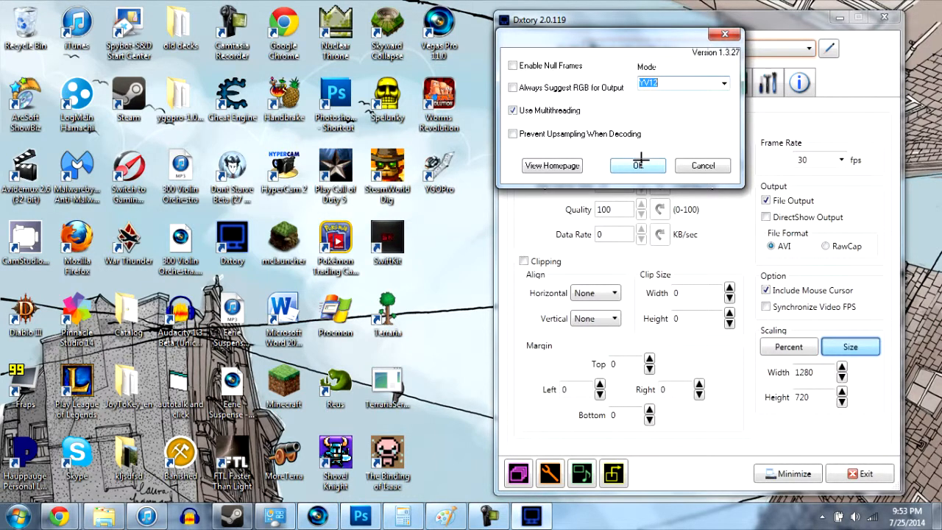
click(637, 165)
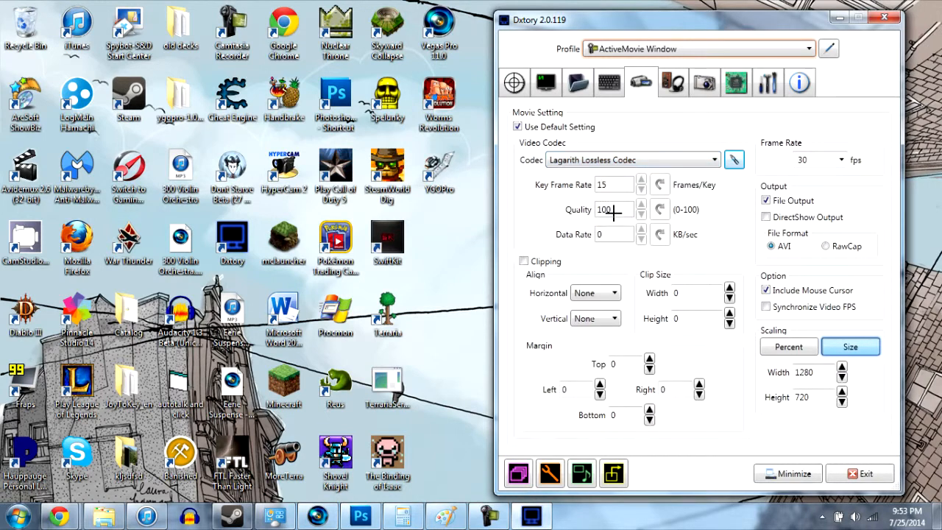
mouse_move(817, 160)
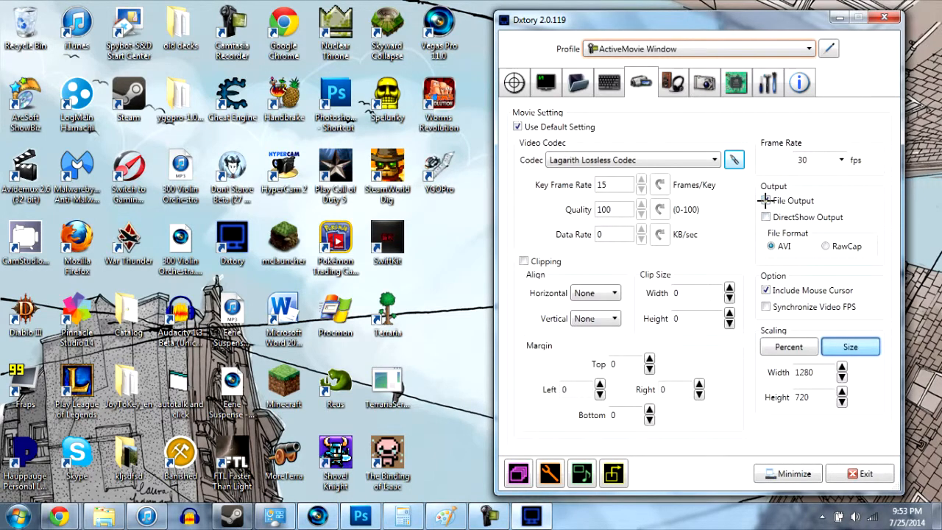
Review the movie settings: Lagarith codec, 30 fps, size scaled to 1280x720
click(766, 200)
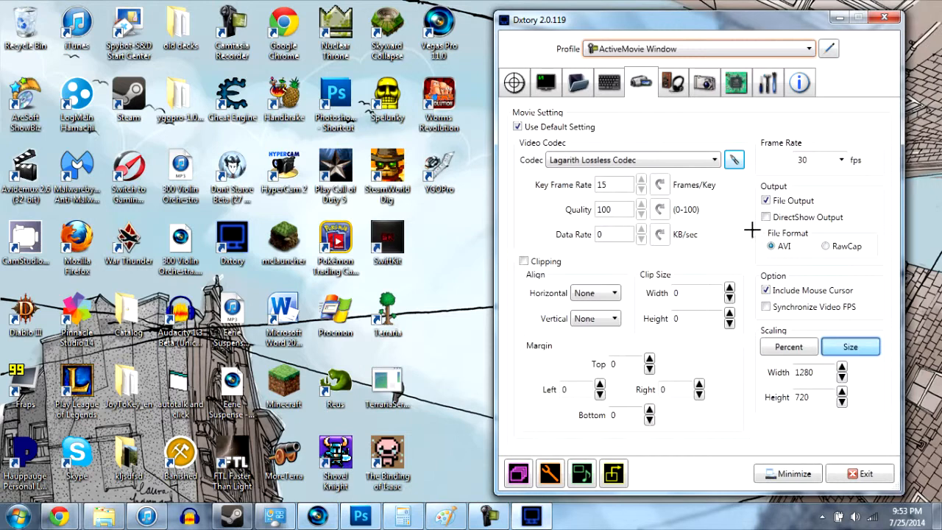
mouse_move(718, 230)
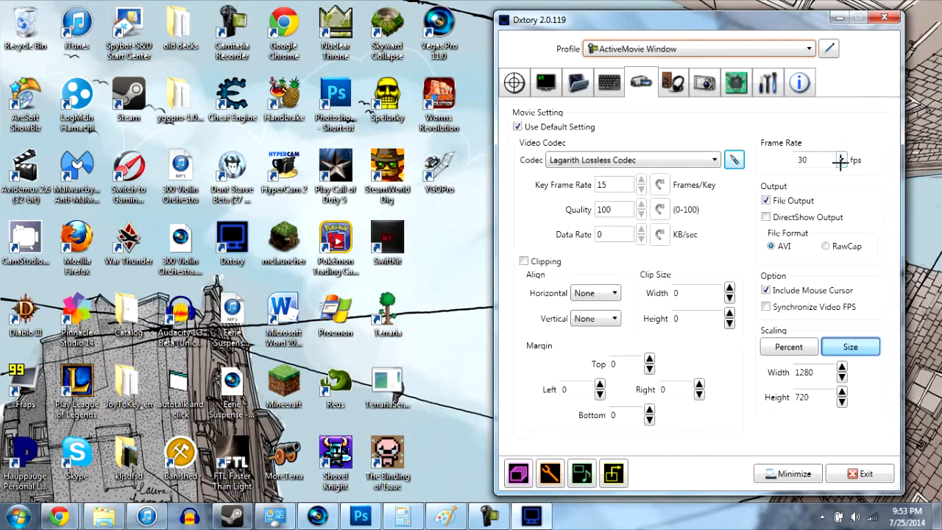
mouse_move(527, 218)
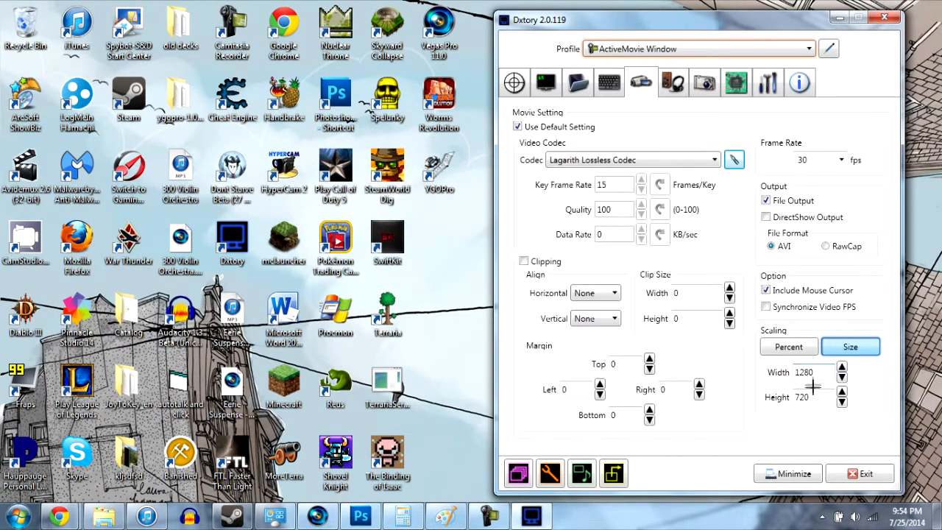
mouse_move(813, 388)
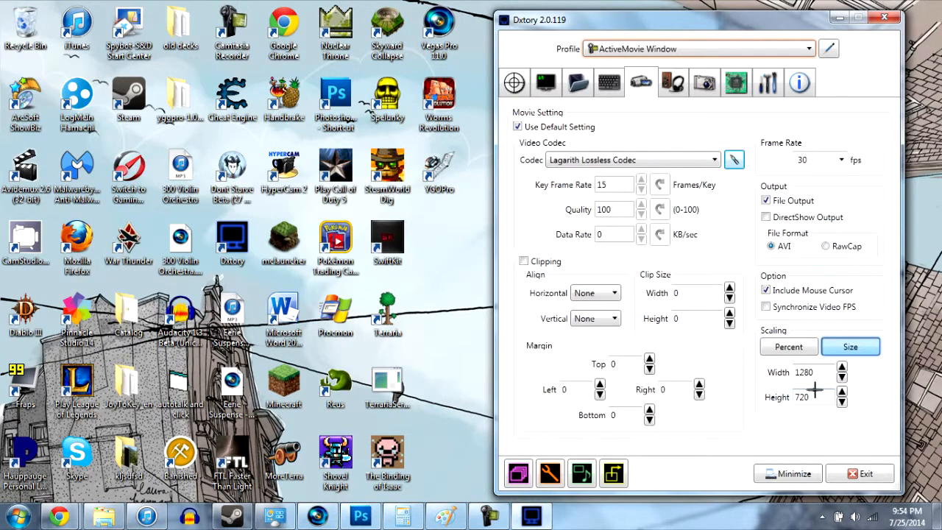
mouse_move(778, 380)
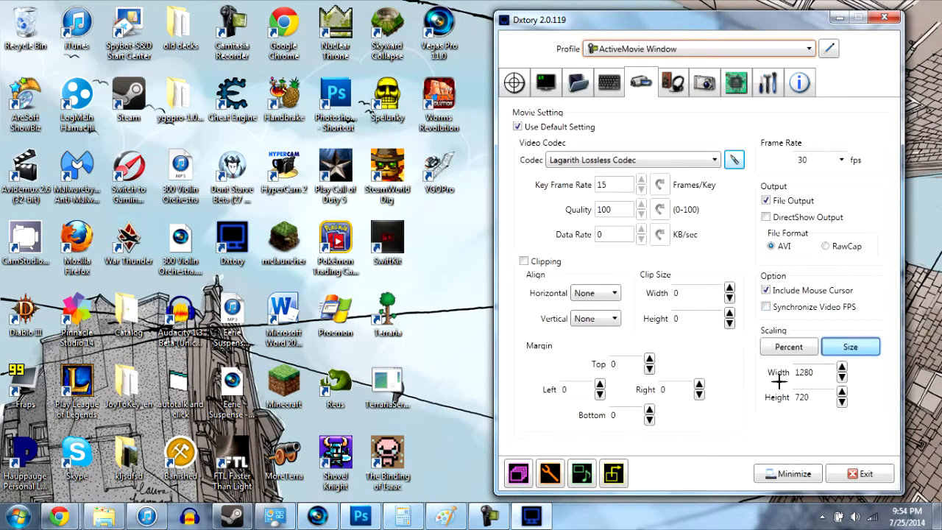
mouse_move(730, 335)
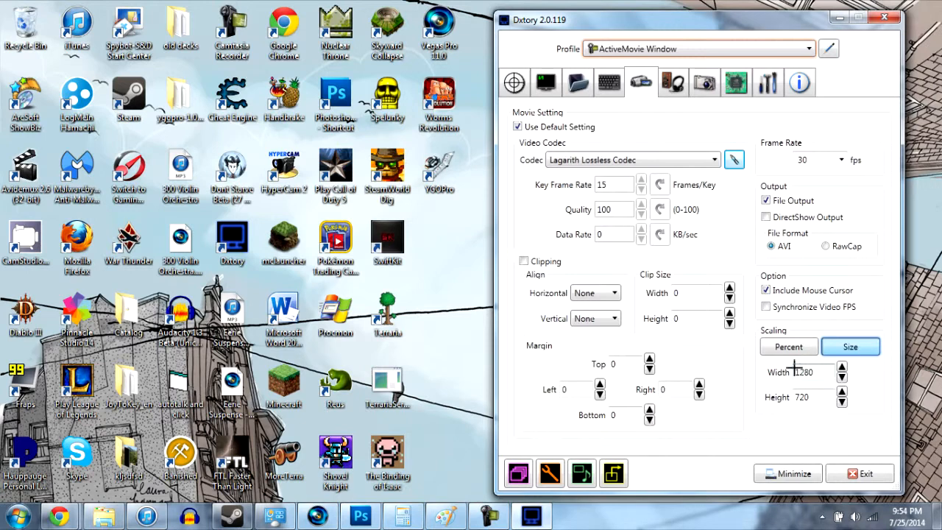
mouse_move(740, 354)
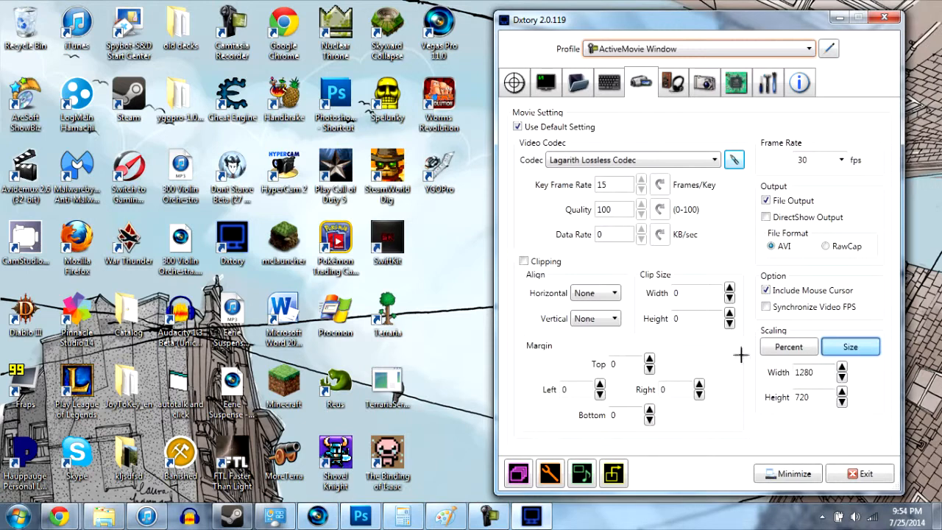
mouse_move(734, 410)
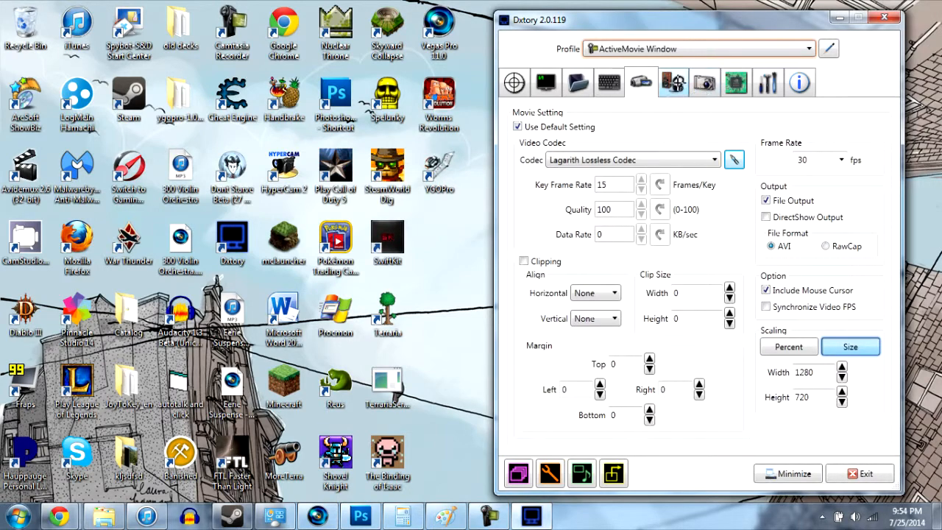
Review audio devices 1 and 2 settings, then show the advanced capture options
click(672, 81)
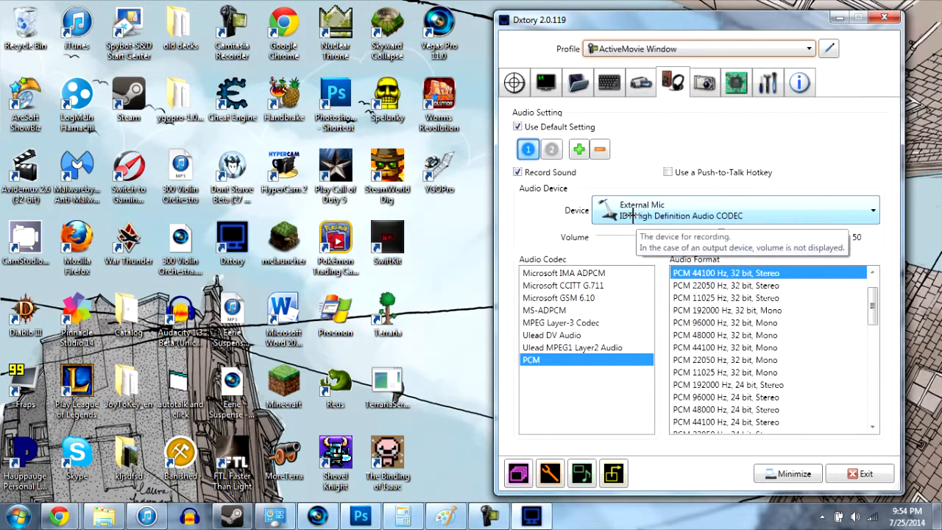
click(551, 149)
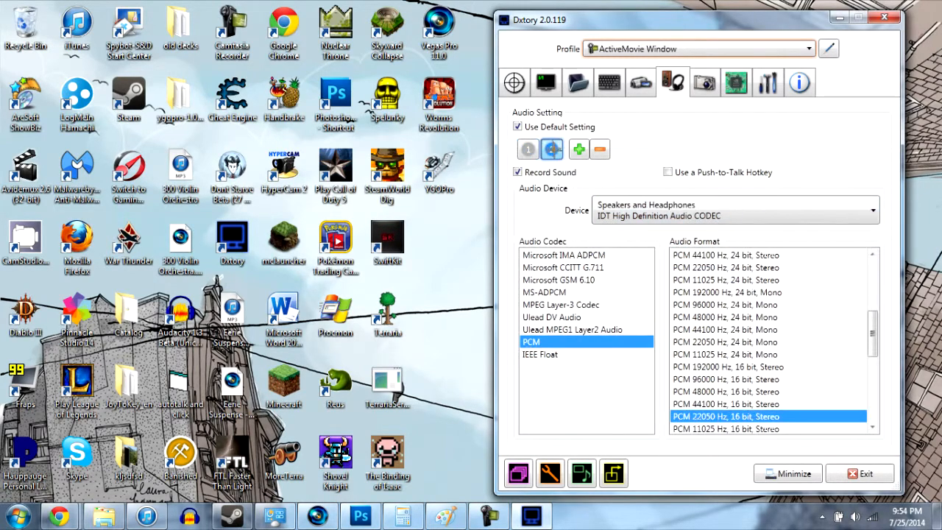
click(551, 150)
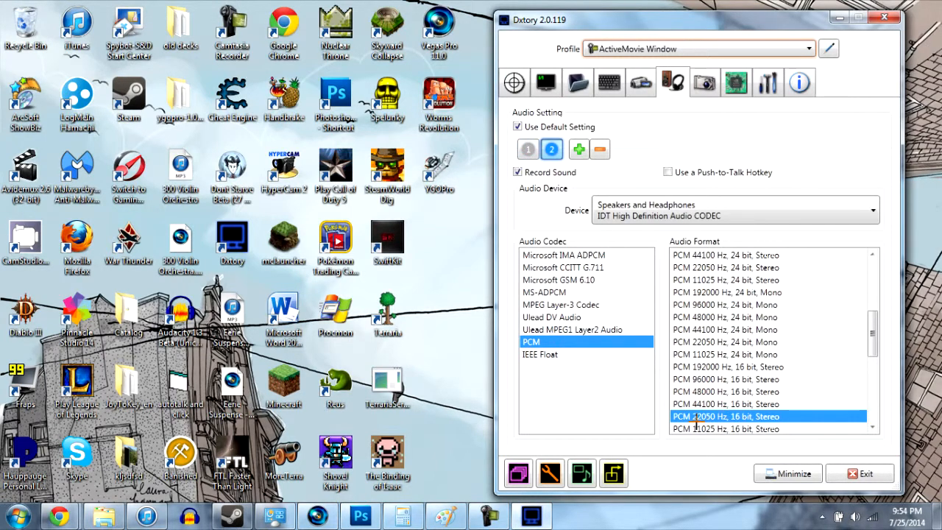
mouse_move(570, 189)
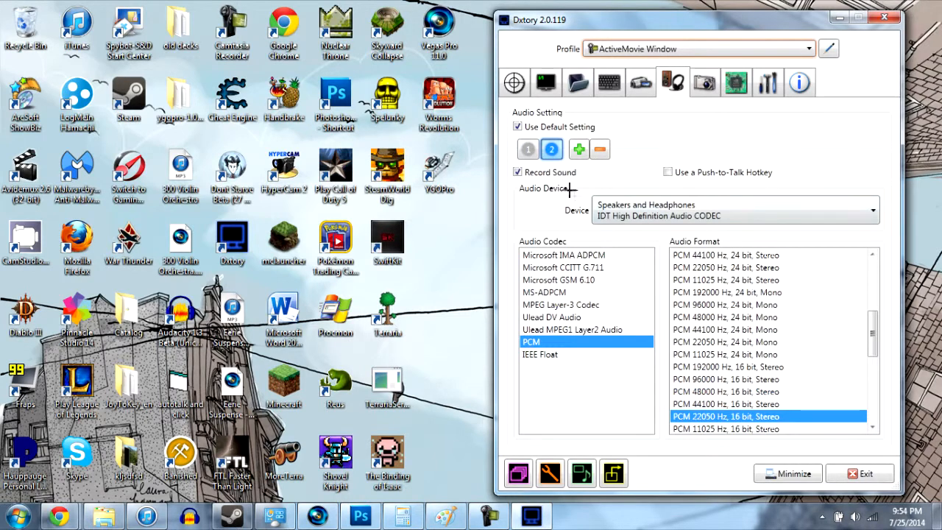
click(528, 149)
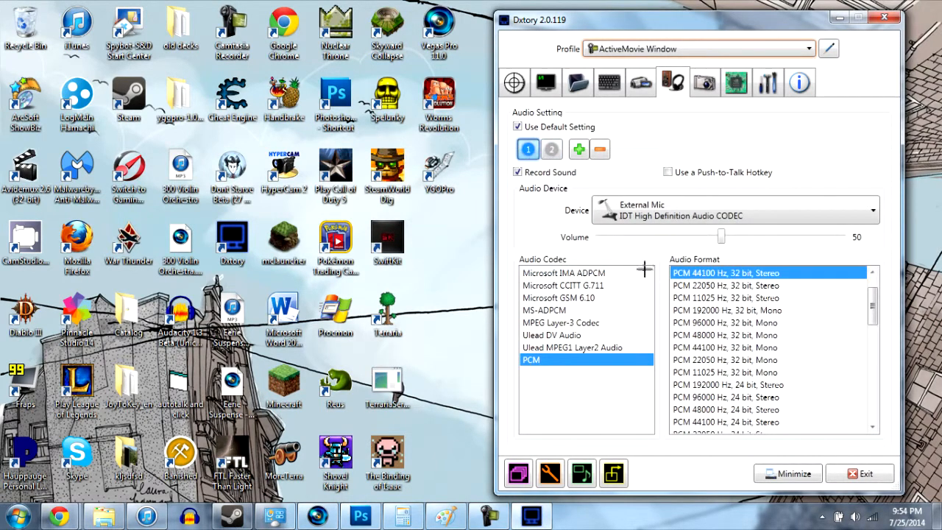
mouse_move(684, 276)
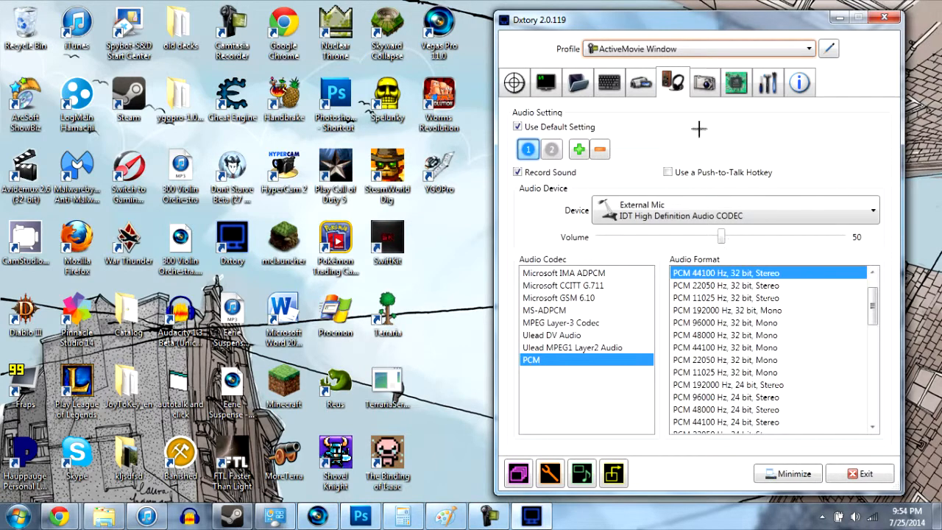
mouse_move(701, 116)
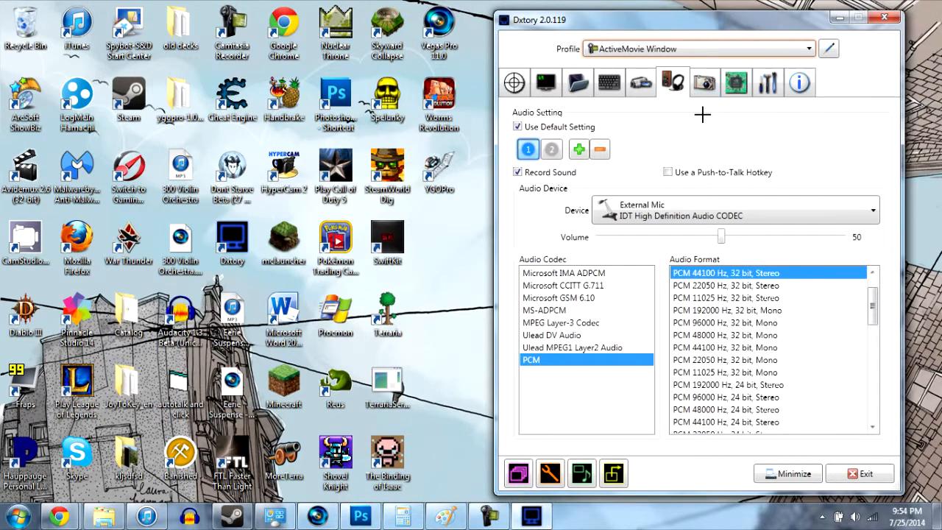
click(702, 83)
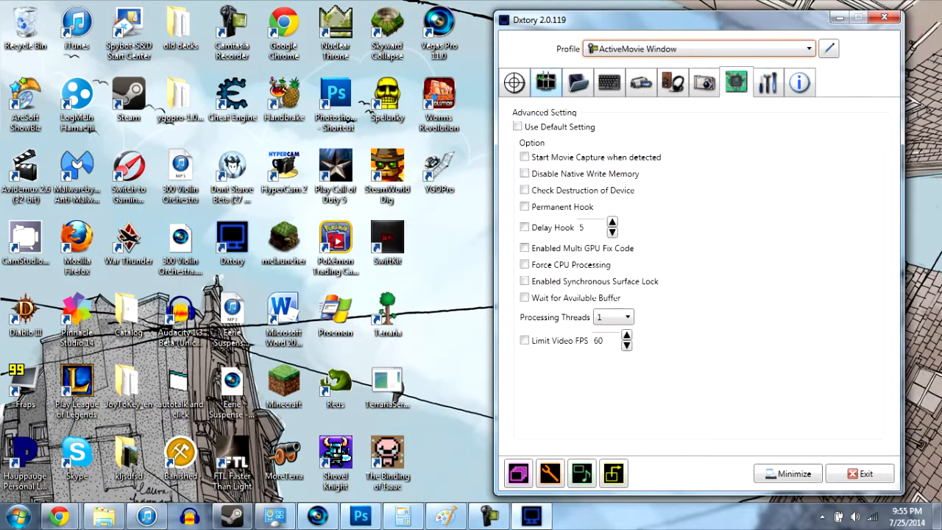
click(514, 82)
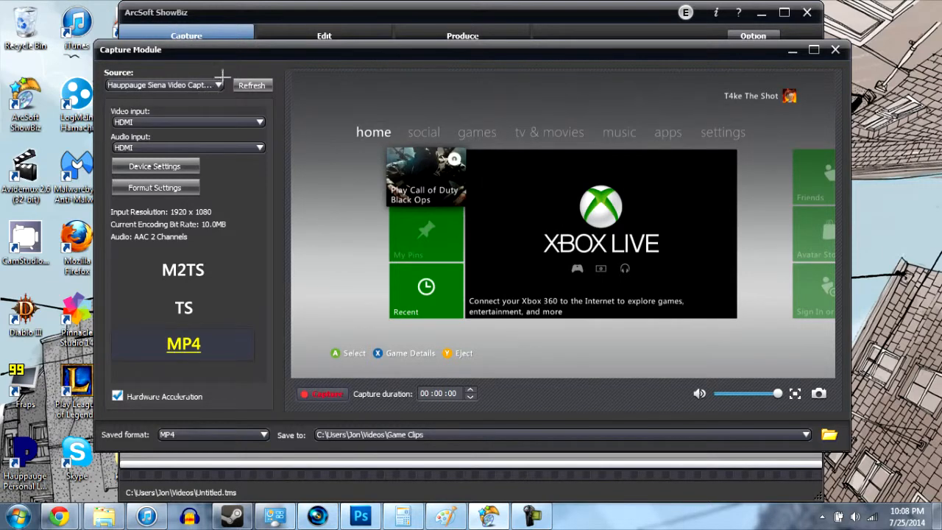
mouse_move(221, 73)
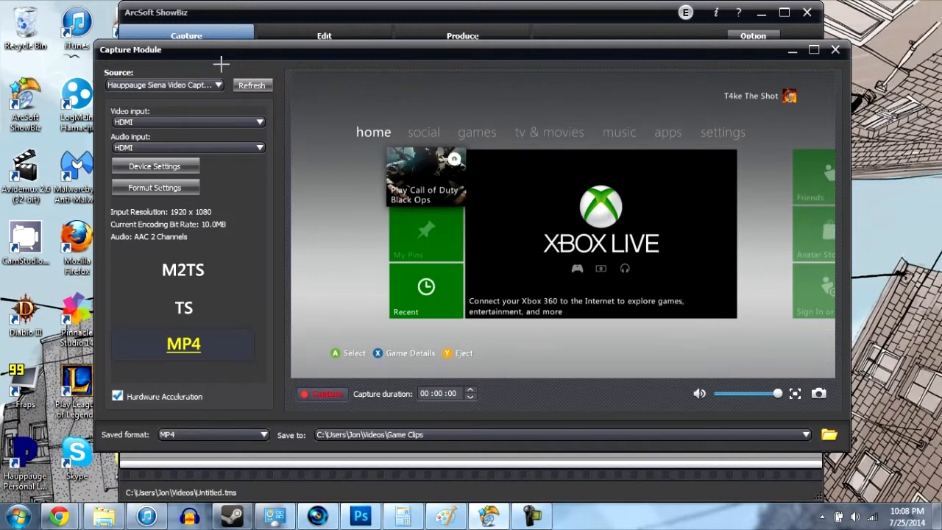
mouse_move(204, 12)
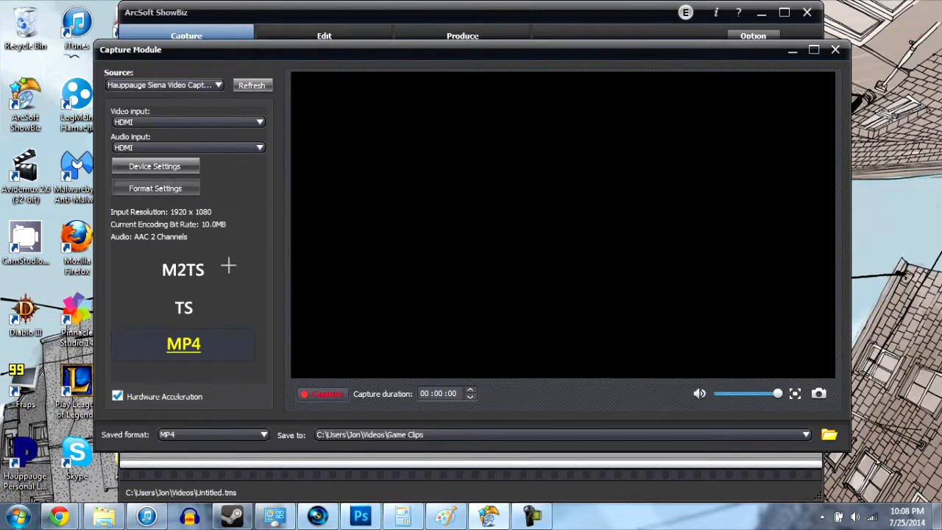
Open the Hauppauge device properties and browse video, audio and H264 encoder pages
click(154, 165)
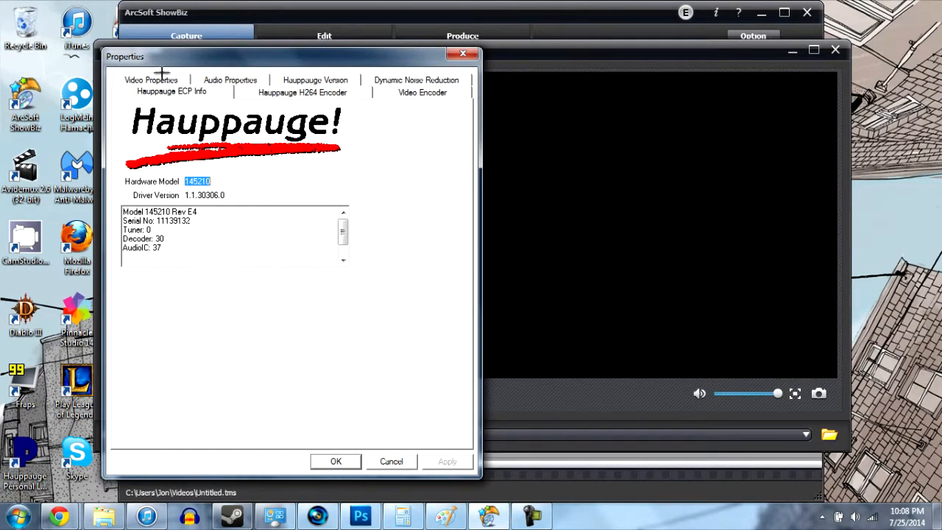
click(151, 90)
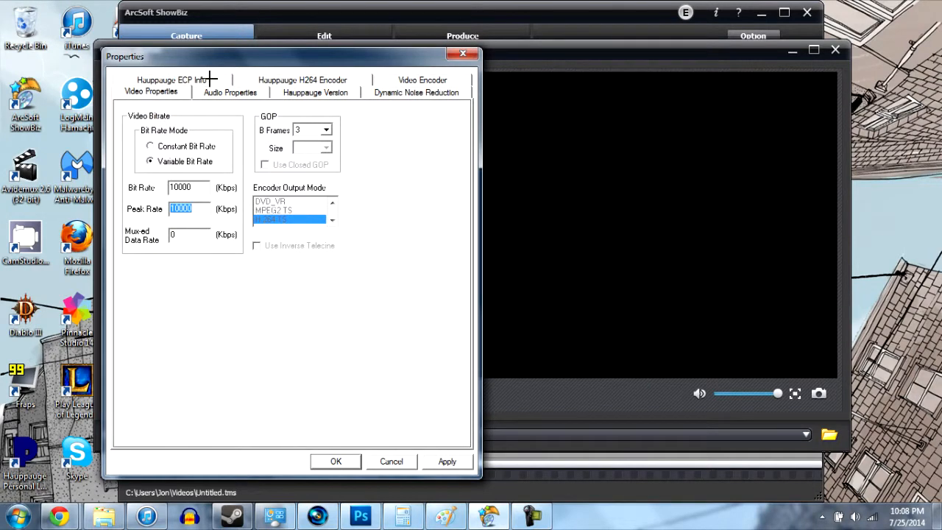
click(173, 80)
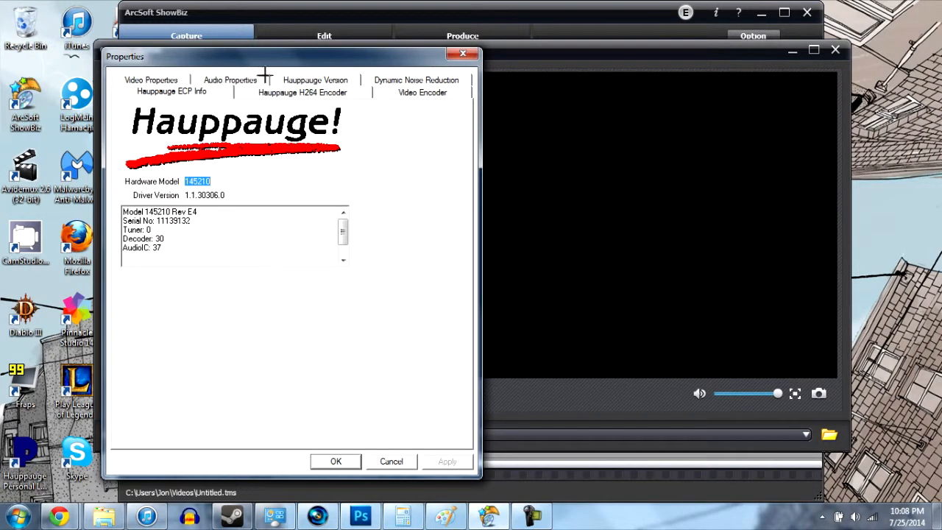
click(229, 90)
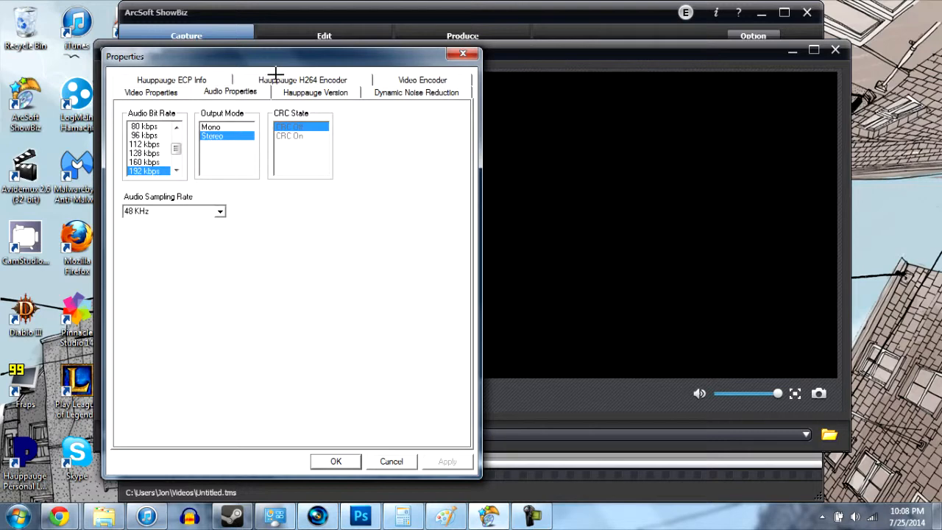
click(302, 79)
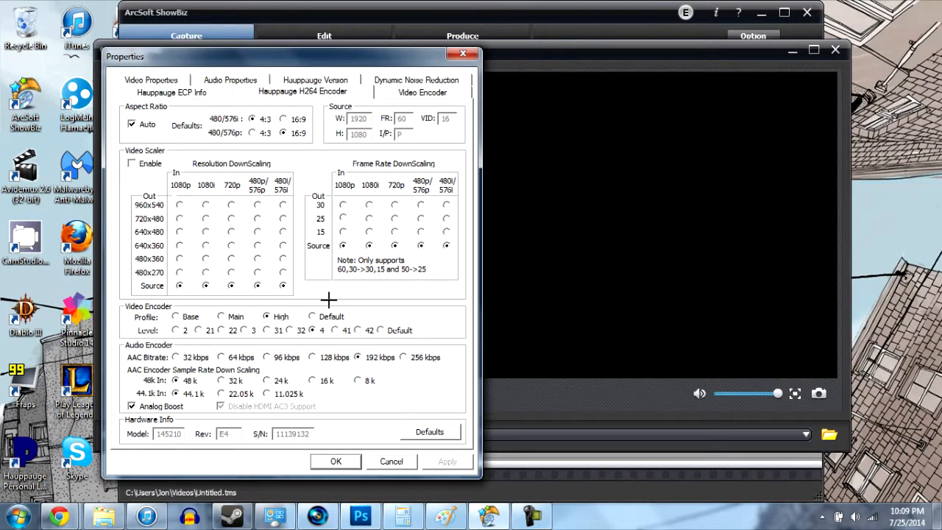
mouse_move(339, 83)
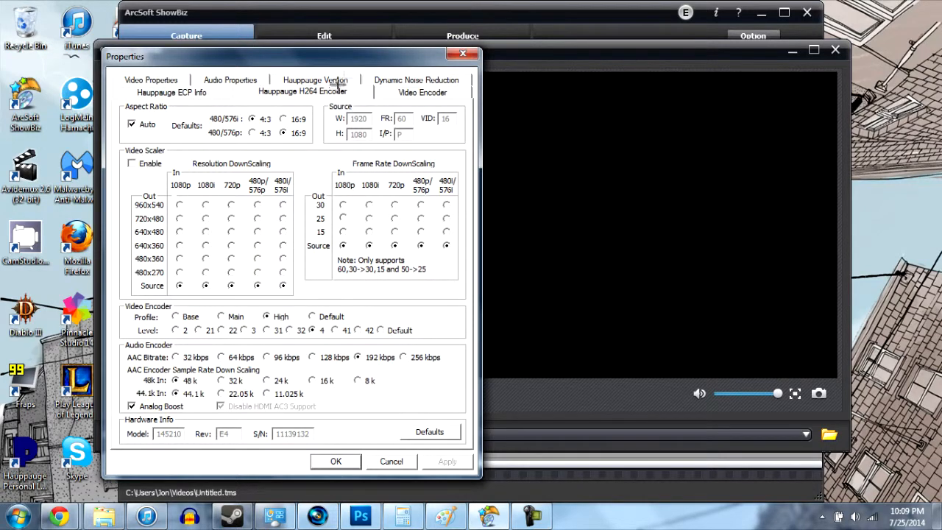
Show the Video Encoder page with bit rate and peak bit rate at 10000000
click(421, 91)
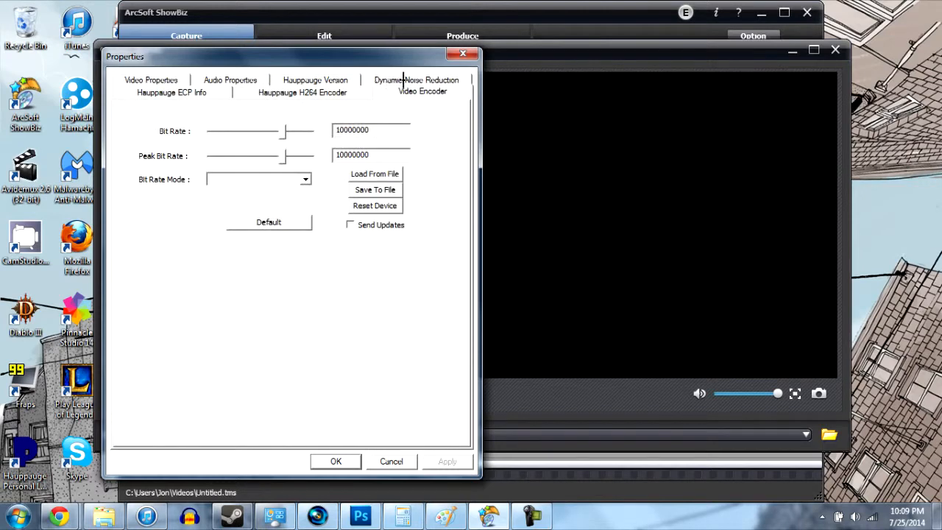
mouse_move(412, 319)
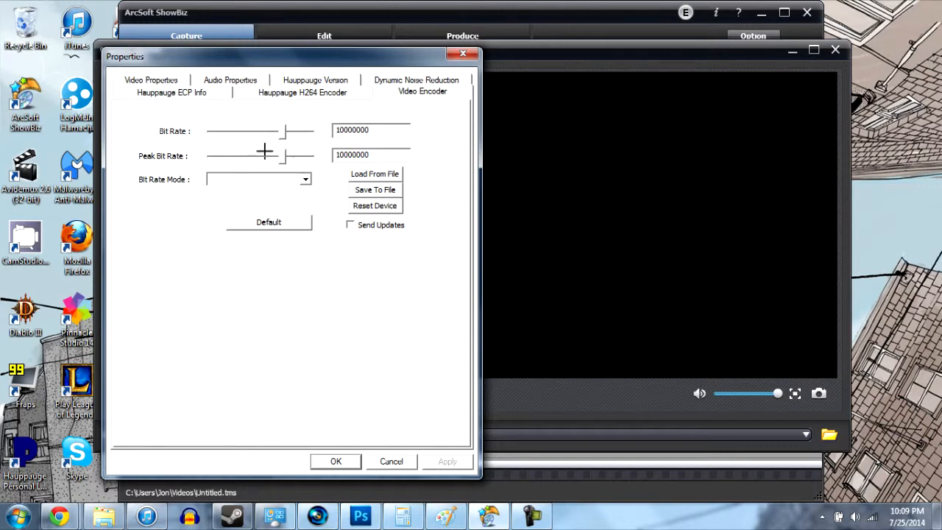
mouse_move(373, 359)
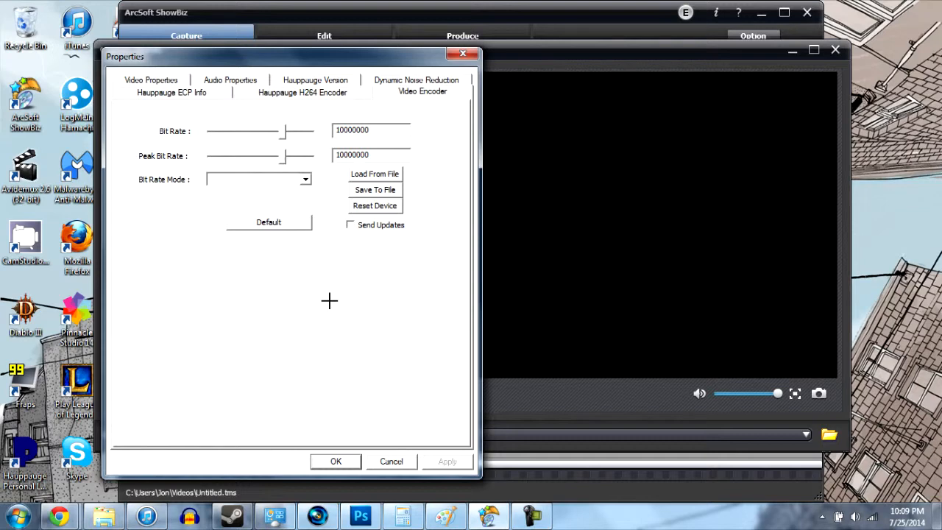
mouse_move(344, 318)
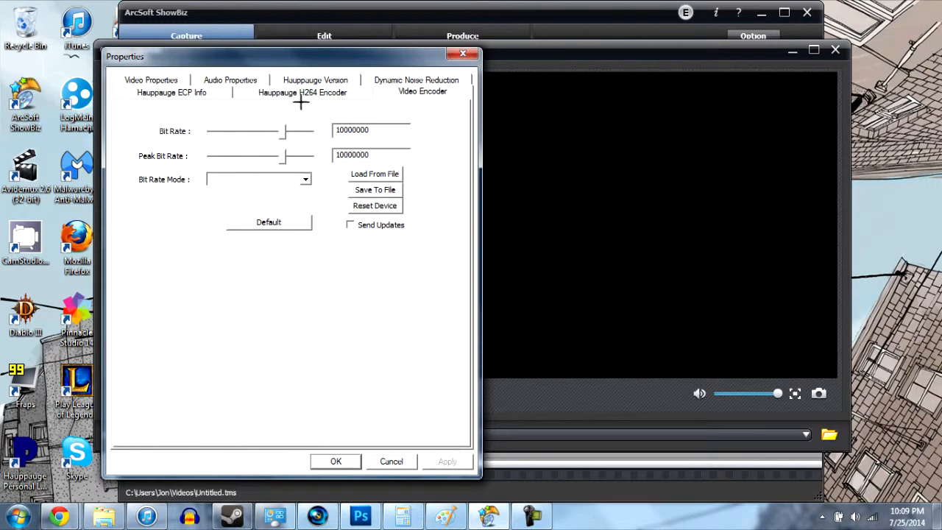
mouse_move(298, 149)
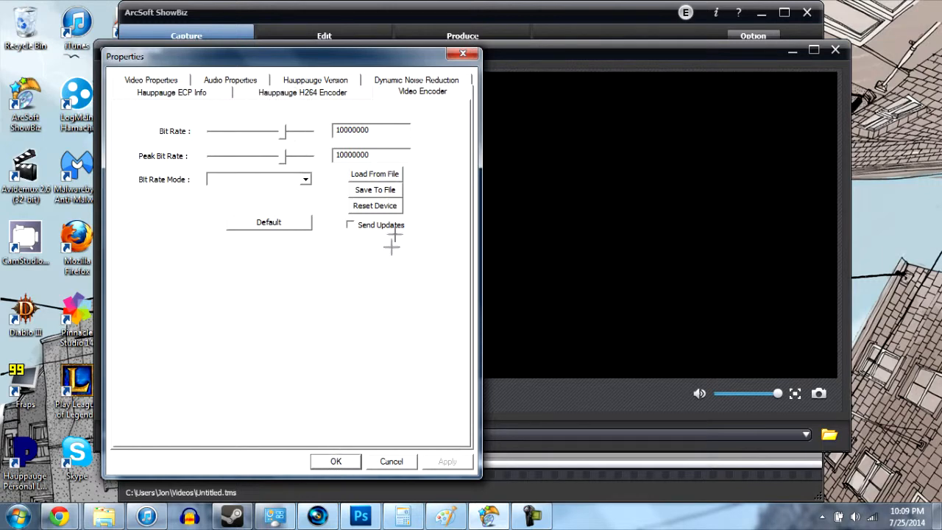
mouse_move(405, 269)
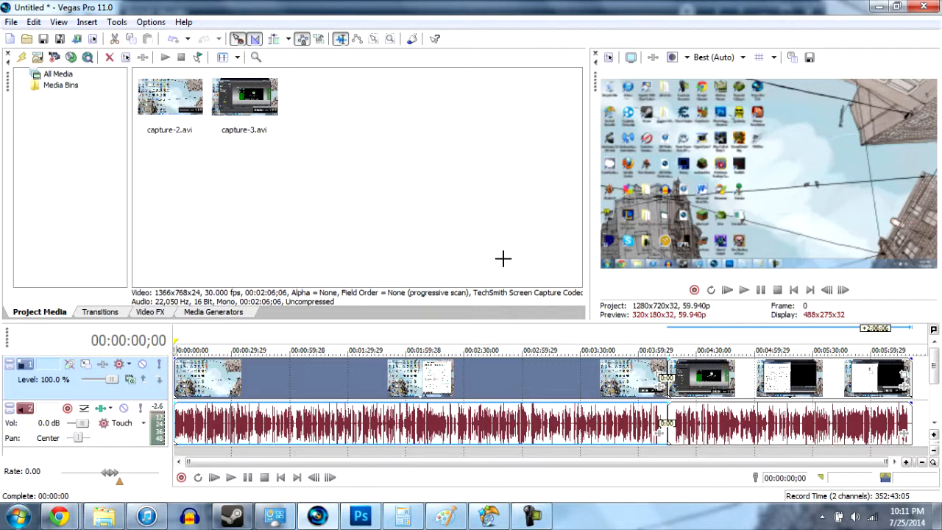
mouse_move(389, 161)
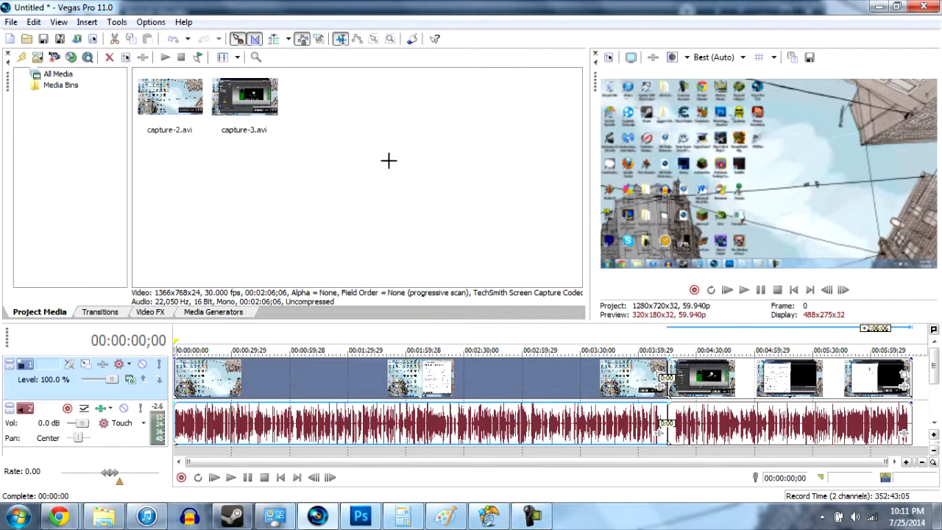
mouse_move(319, 267)
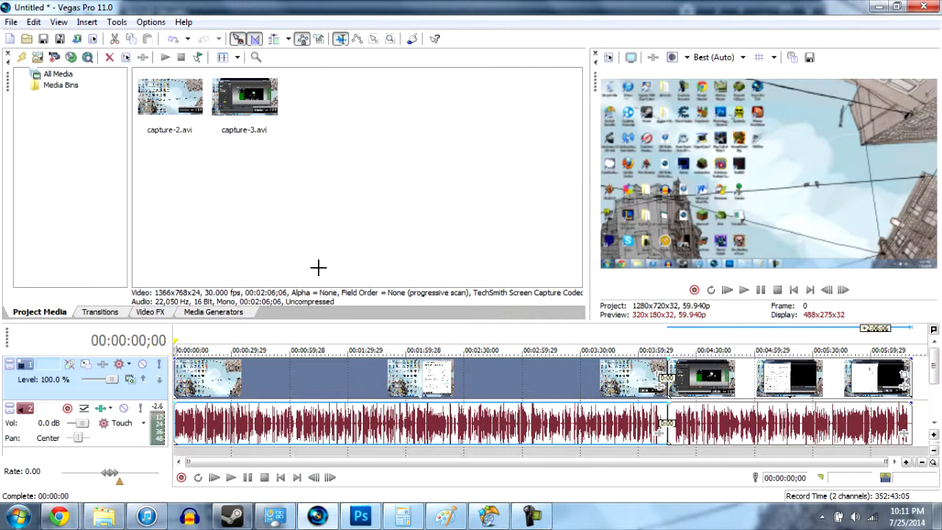
Open Render As and scroll to the Dxtory Settings 720p and Xbox 720p templates
click(11, 21)
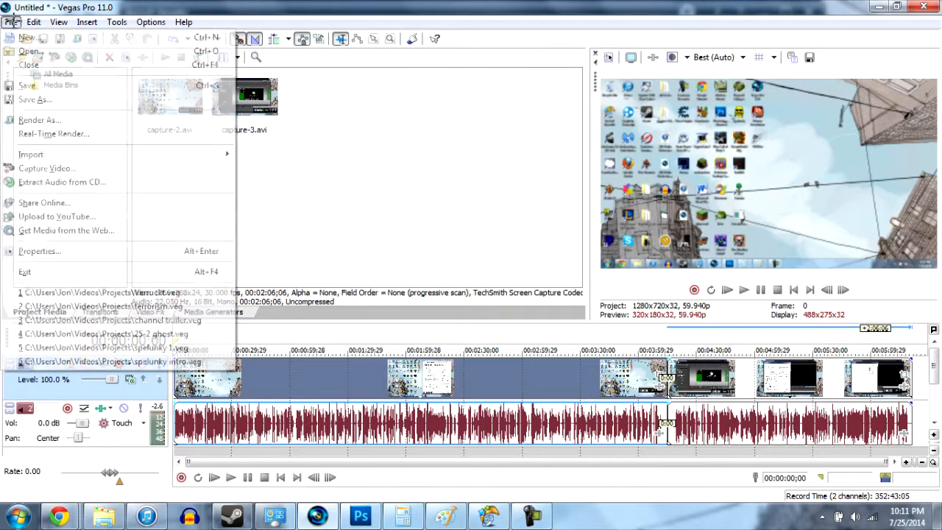
click(39, 119)
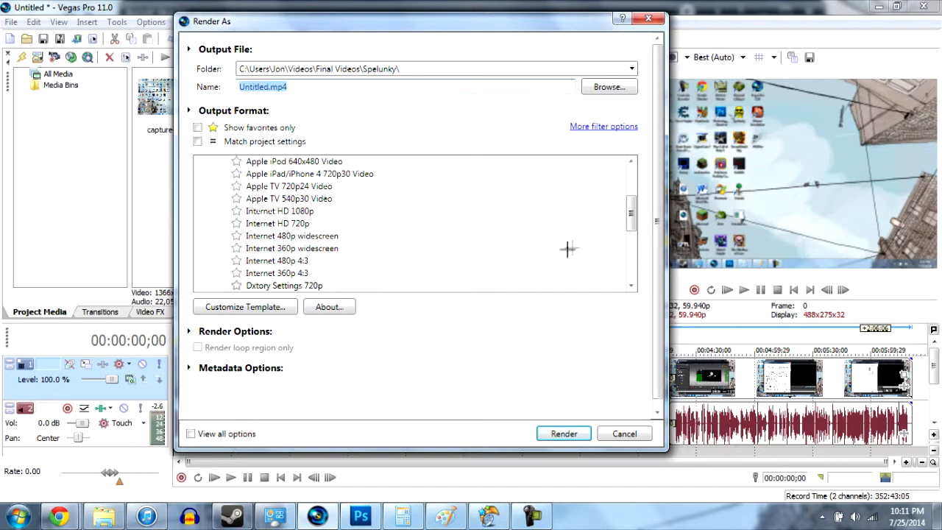
scroll(down, 3)
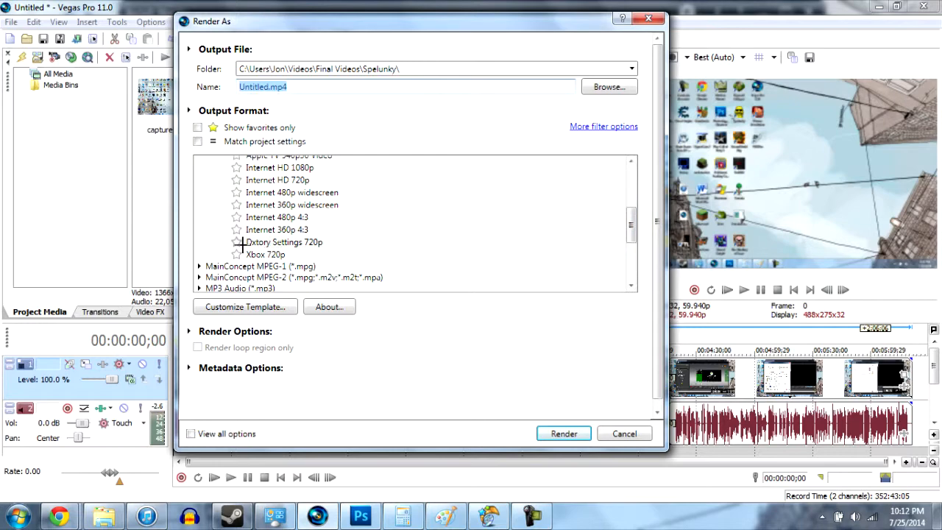
click(284, 241)
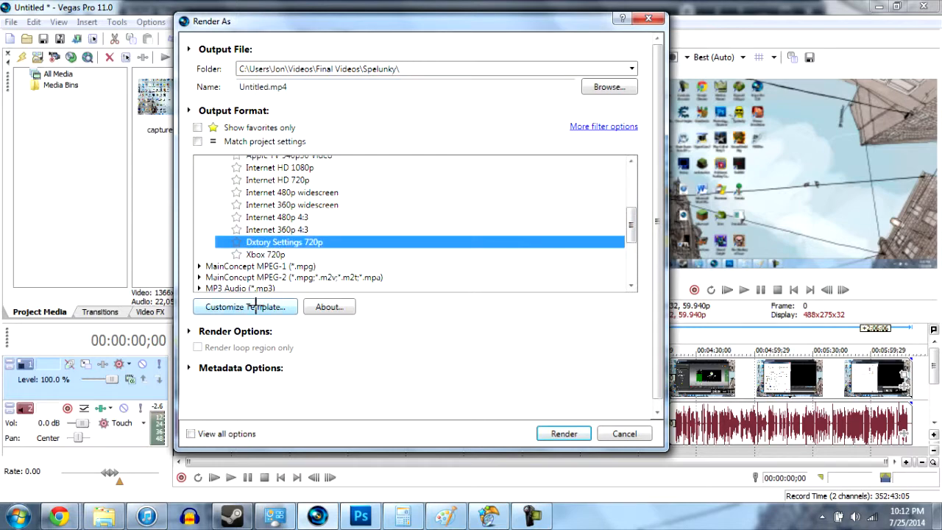
click(245, 307)
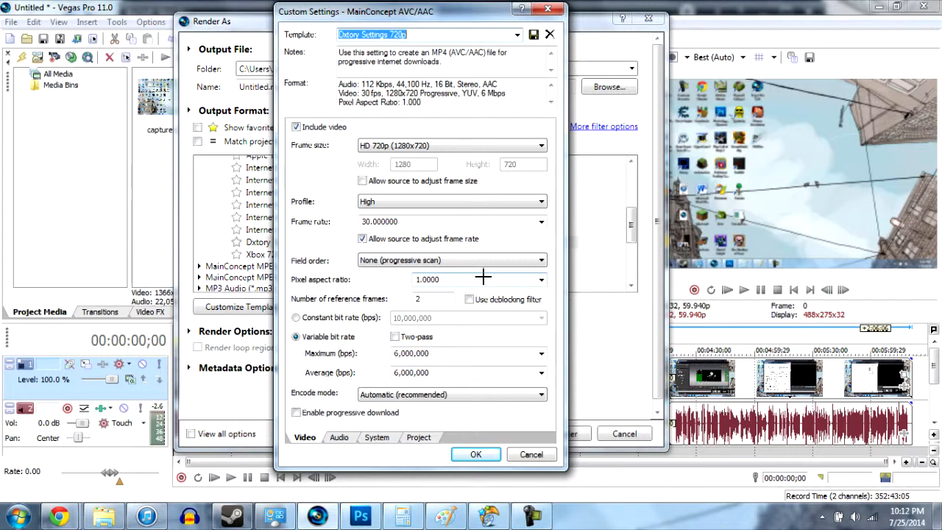
click(541, 278)
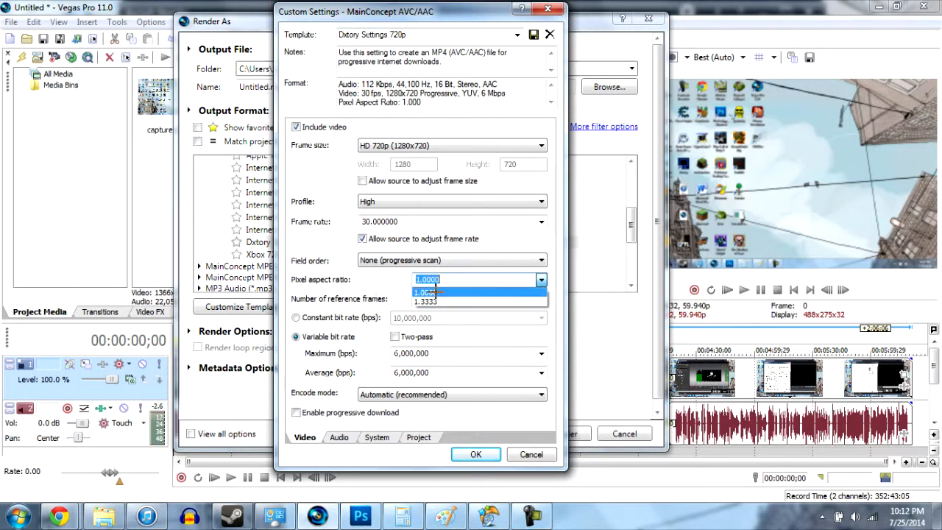
click(427, 292)
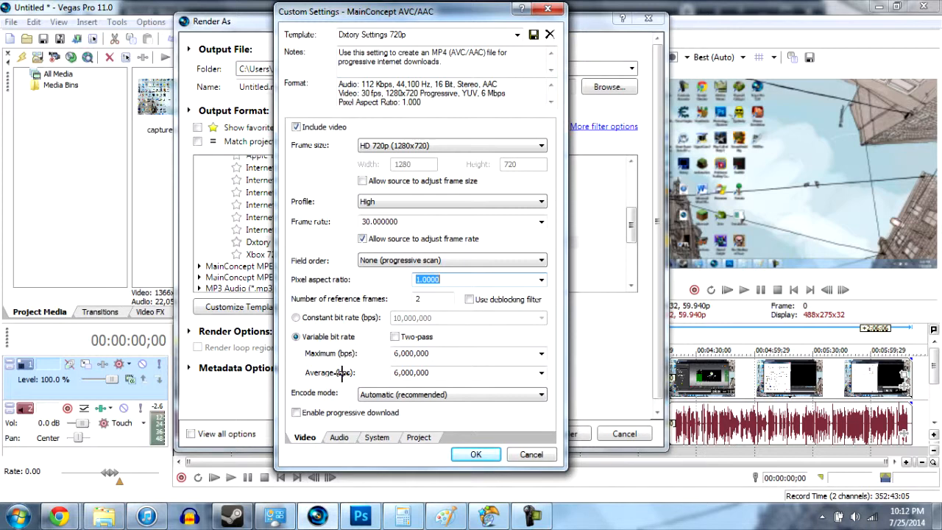
click(339, 437)
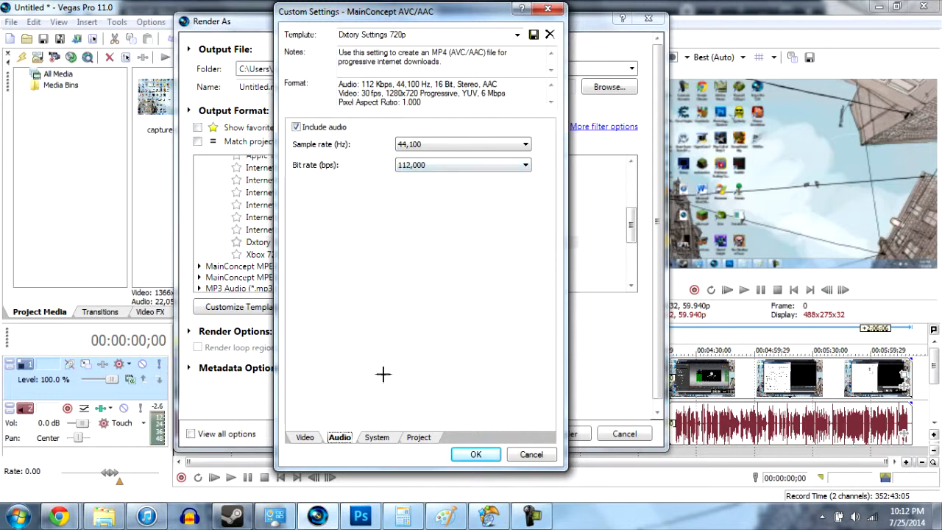
click(377, 437)
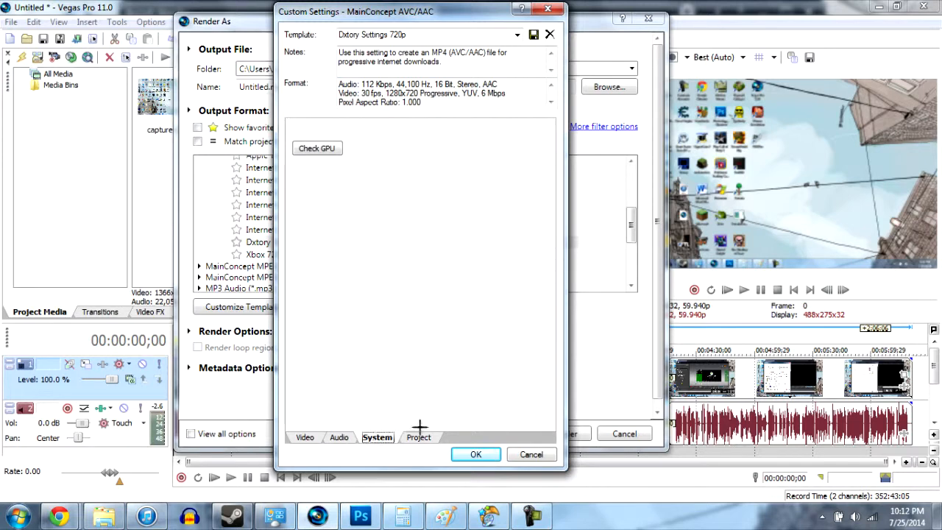
click(417, 436)
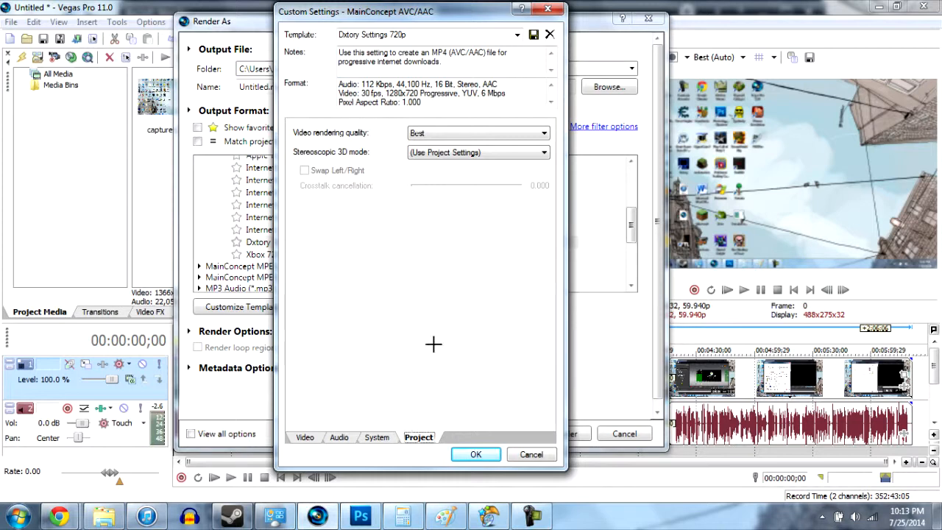
click(478, 133)
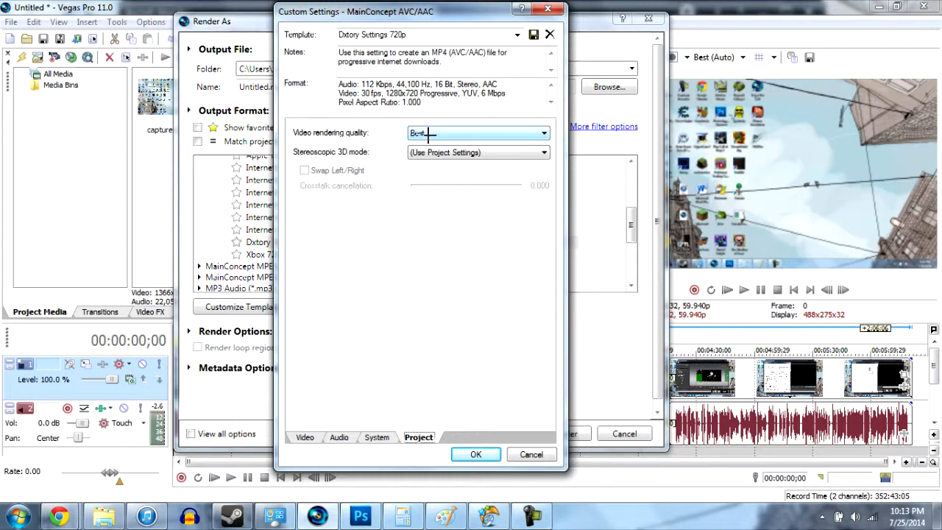
click(304, 437)
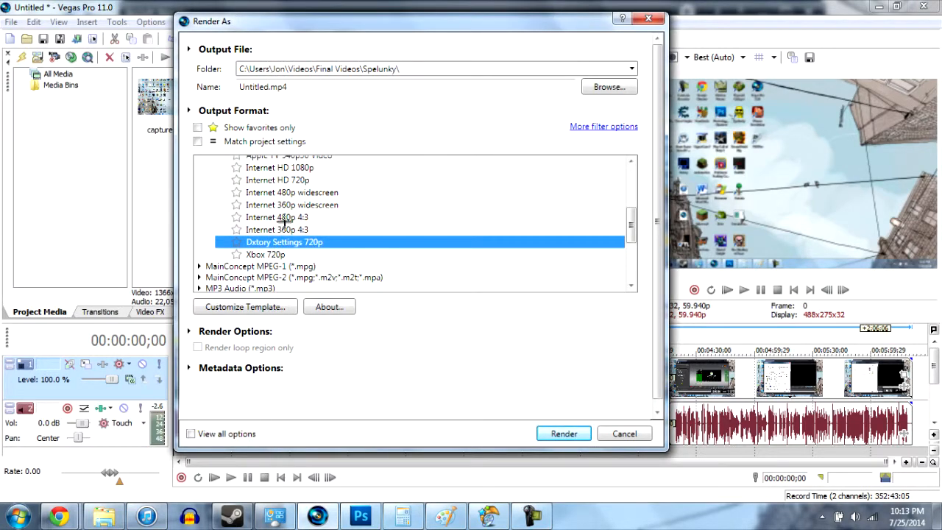
click(244, 307)
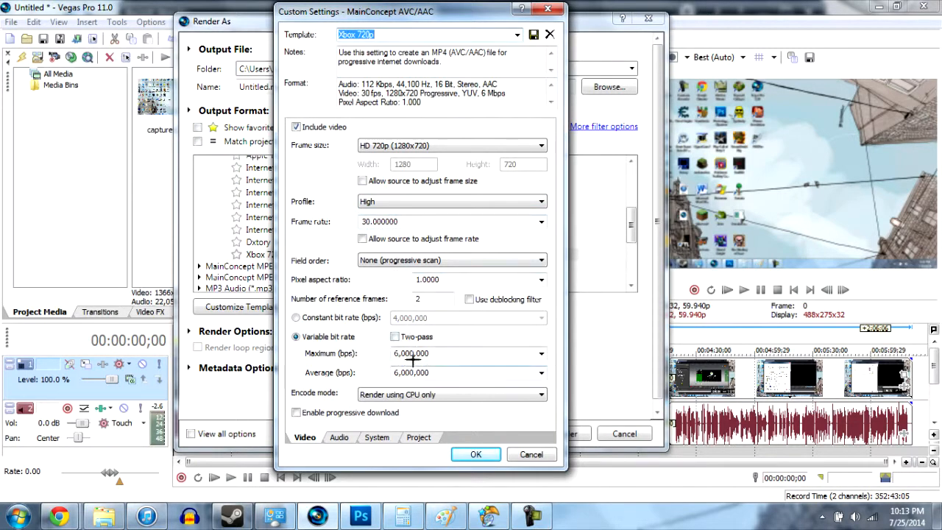
click(418, 437)
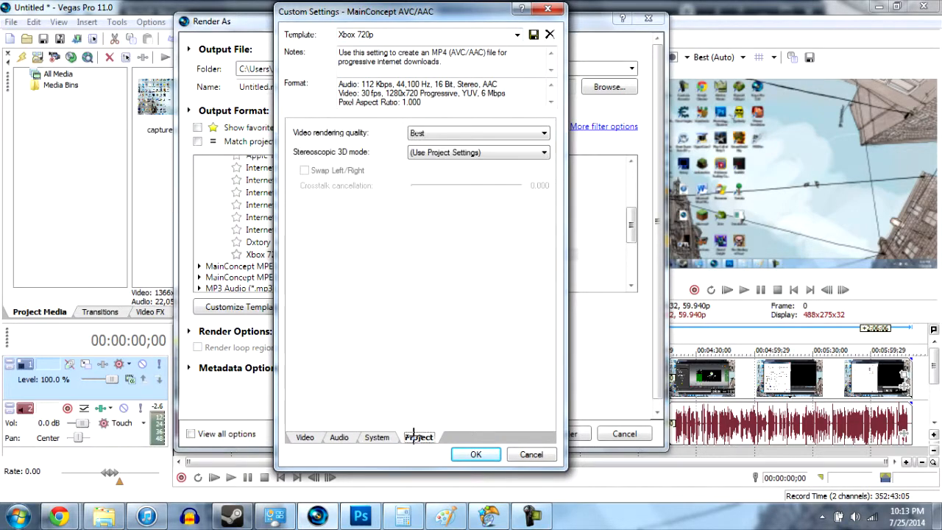
click(304, 436)
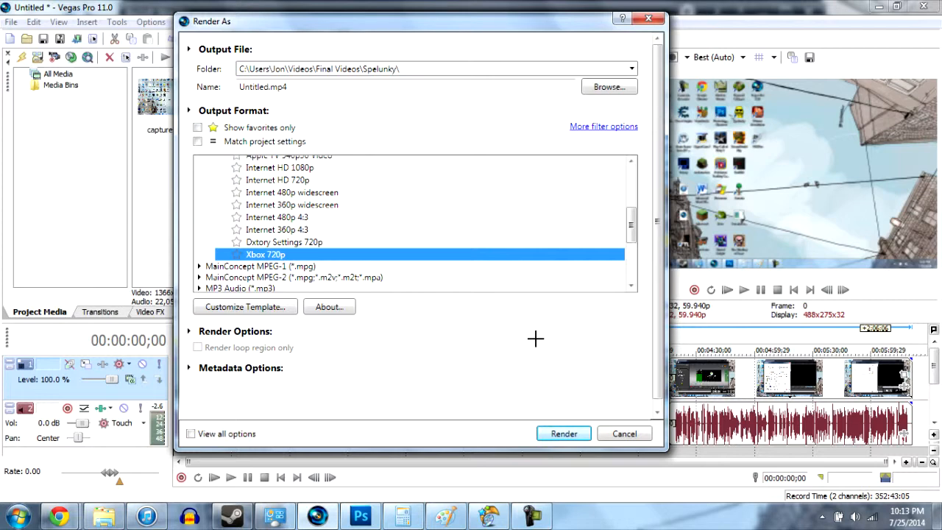
click(609, 86)
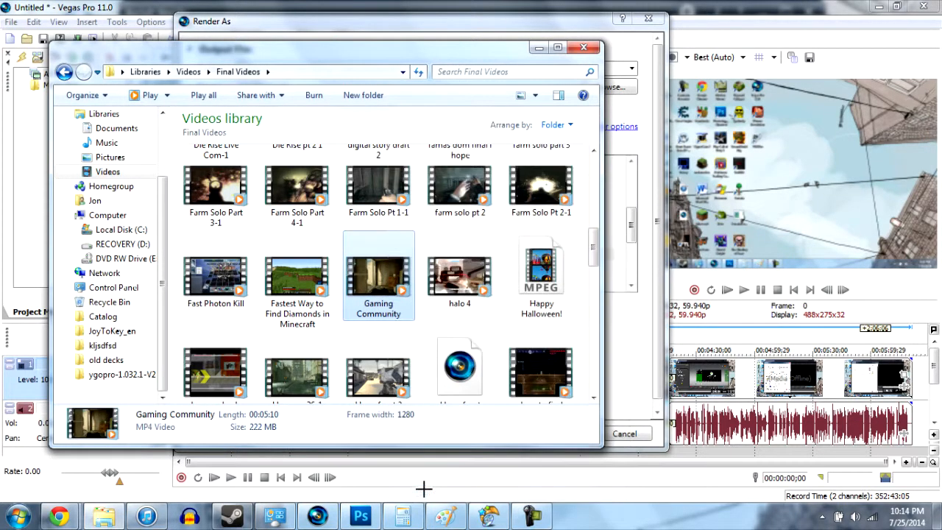
Check the Gaming Community and Minecraft video sizes, then close Explorer and Render As
right_click(378, 276)
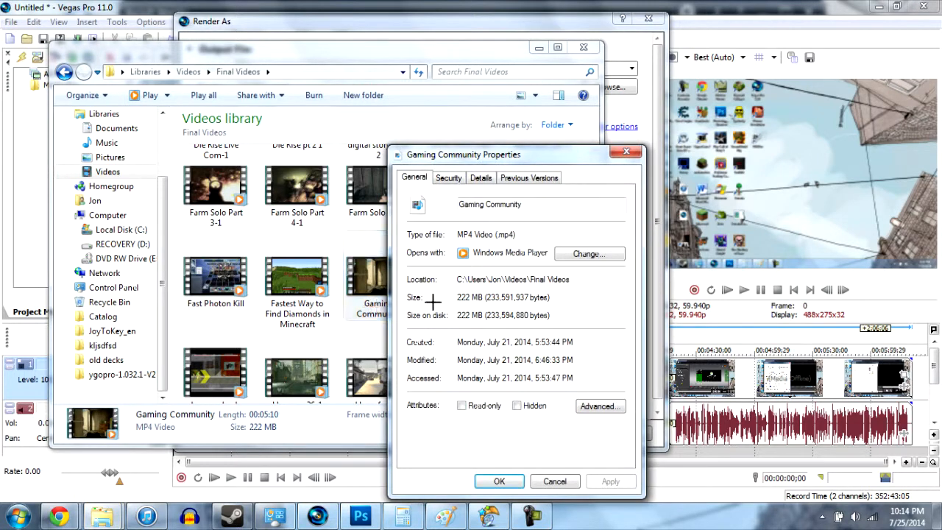
mouse_move(463, 309)
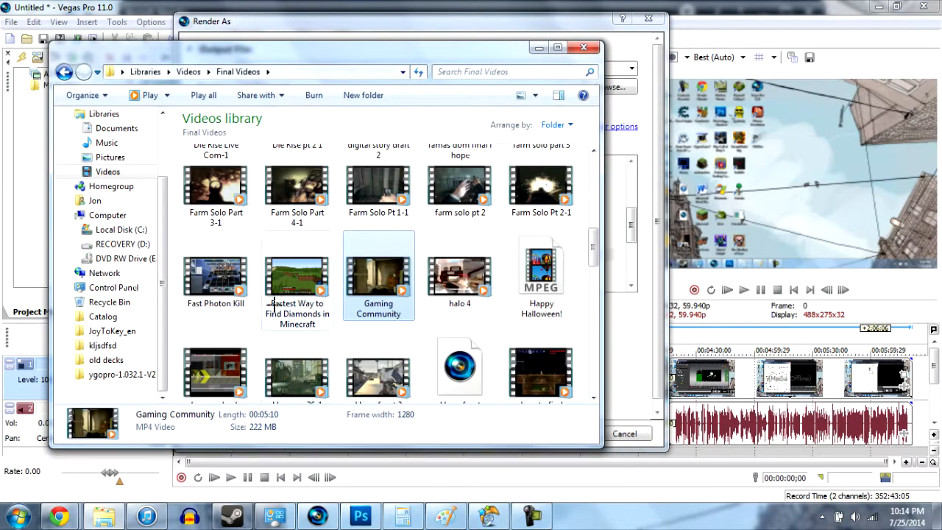
click(297, 278)
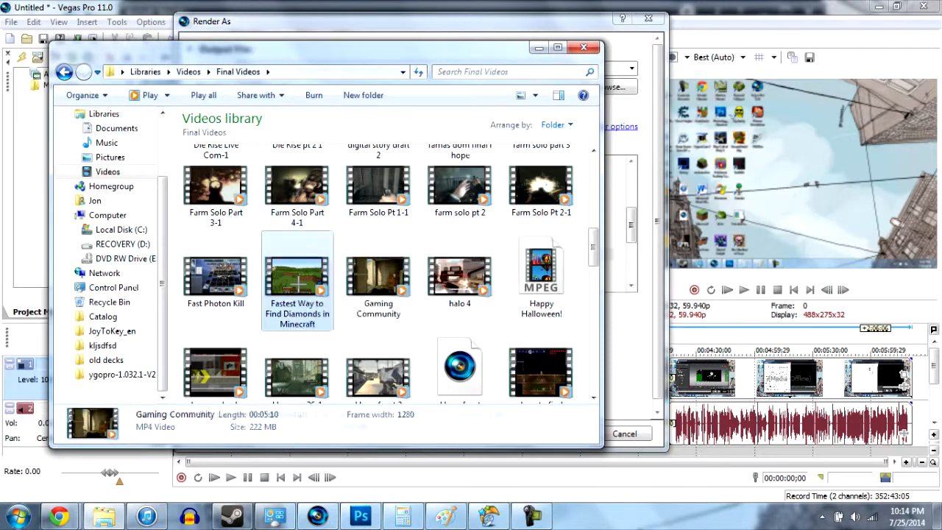
right_click(297, 276)
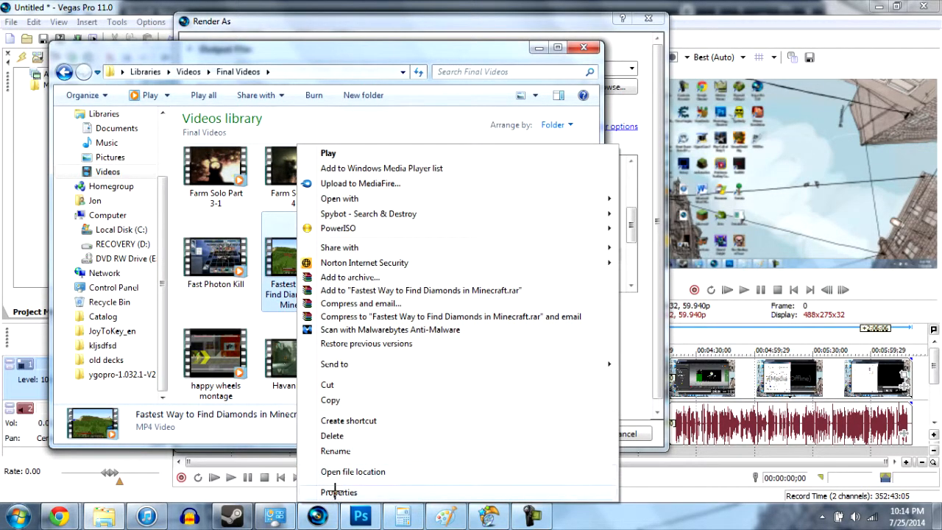
click(339, 491)
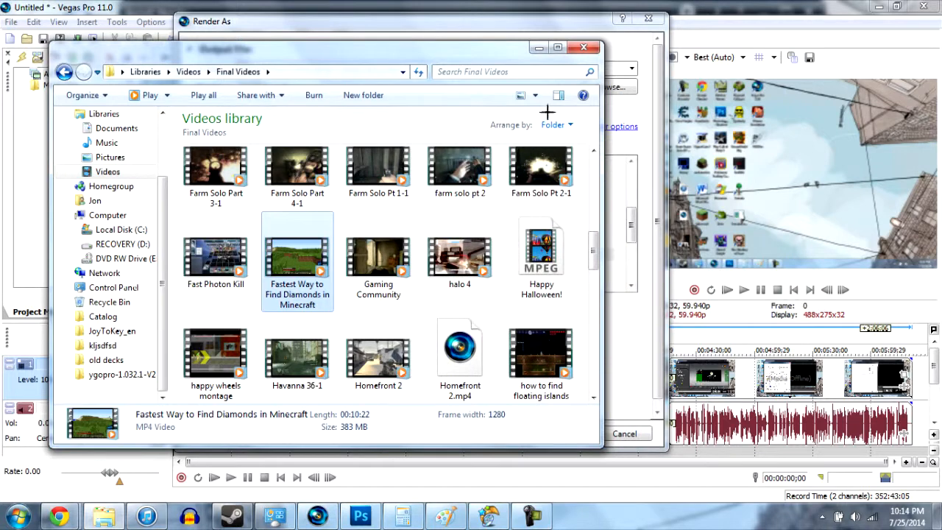
mouse_move(478, 55)
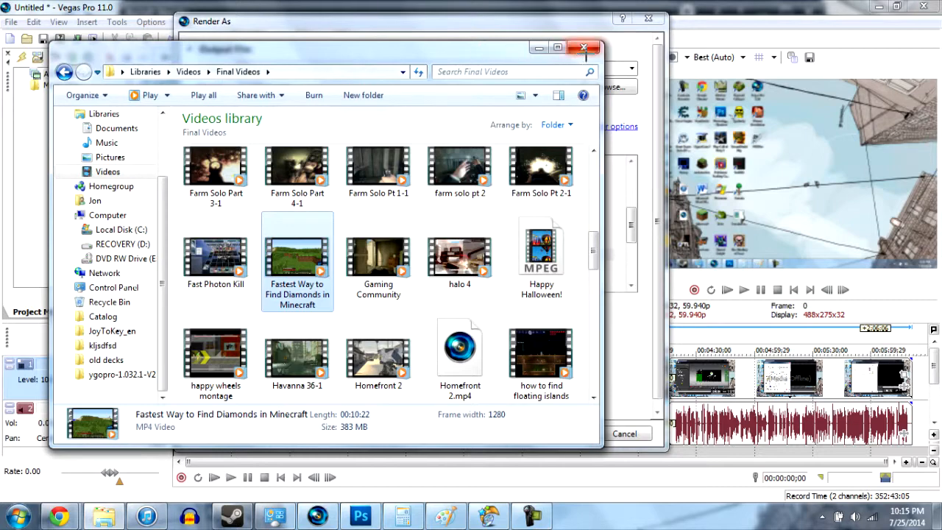
click(583, 47)
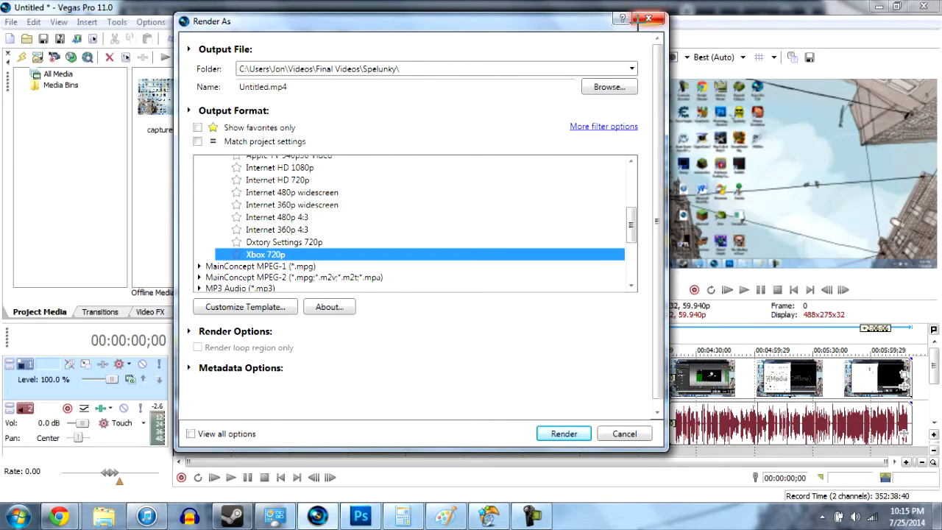
click(624, 434)
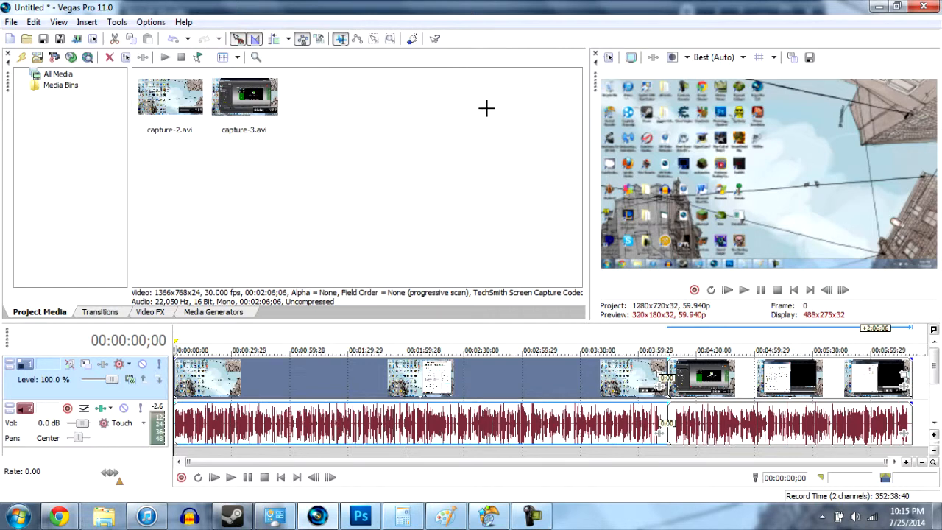